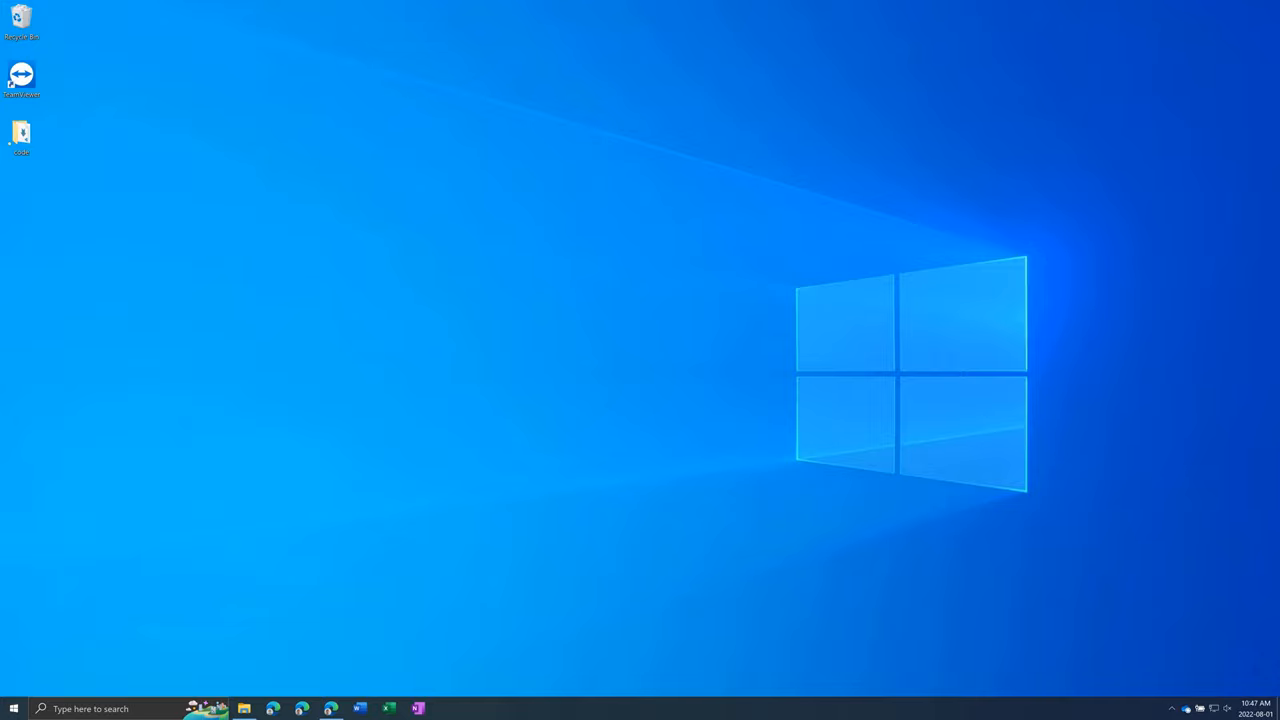
mouse_move(368, 316)
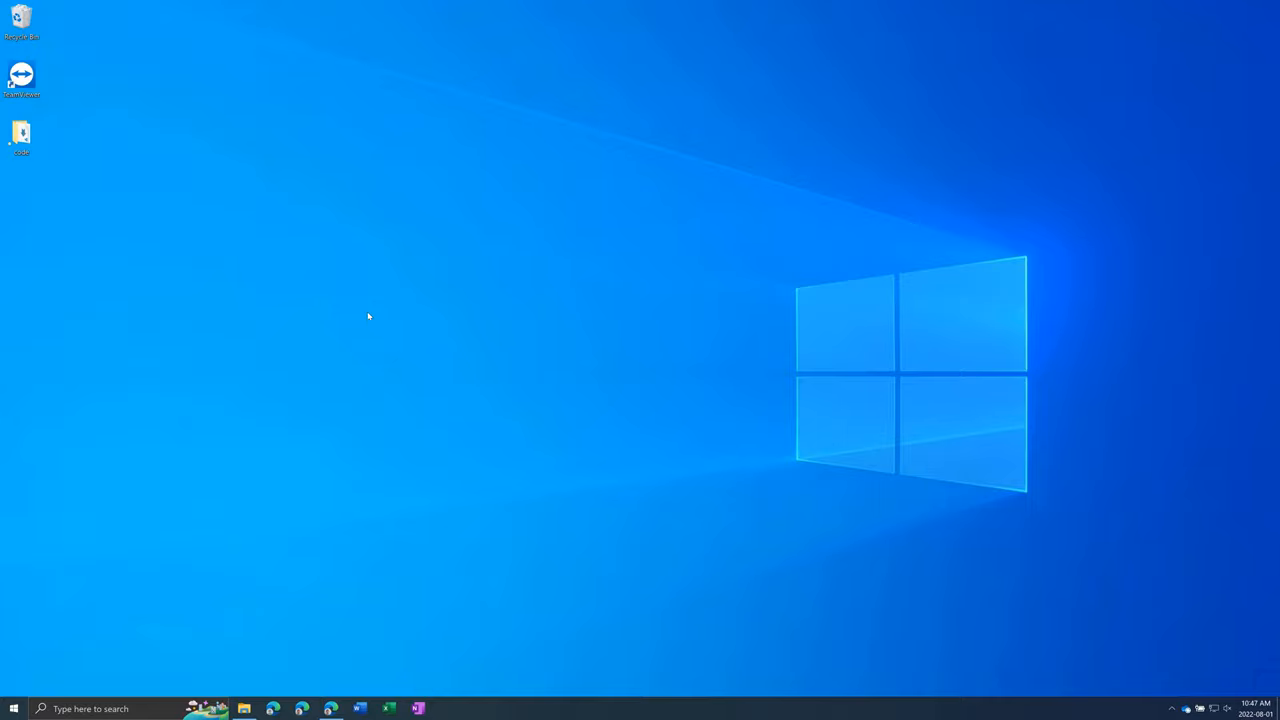
mouse_move(376, 320)
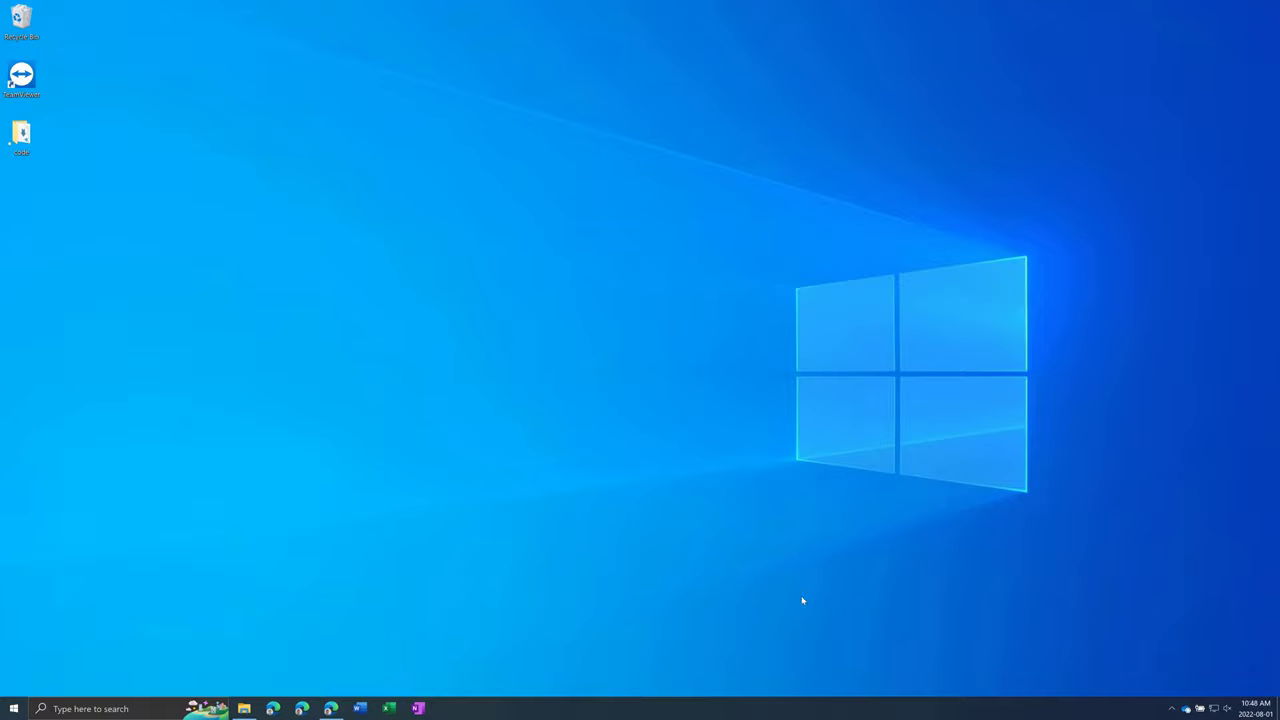
mouse_move(1156, 706)
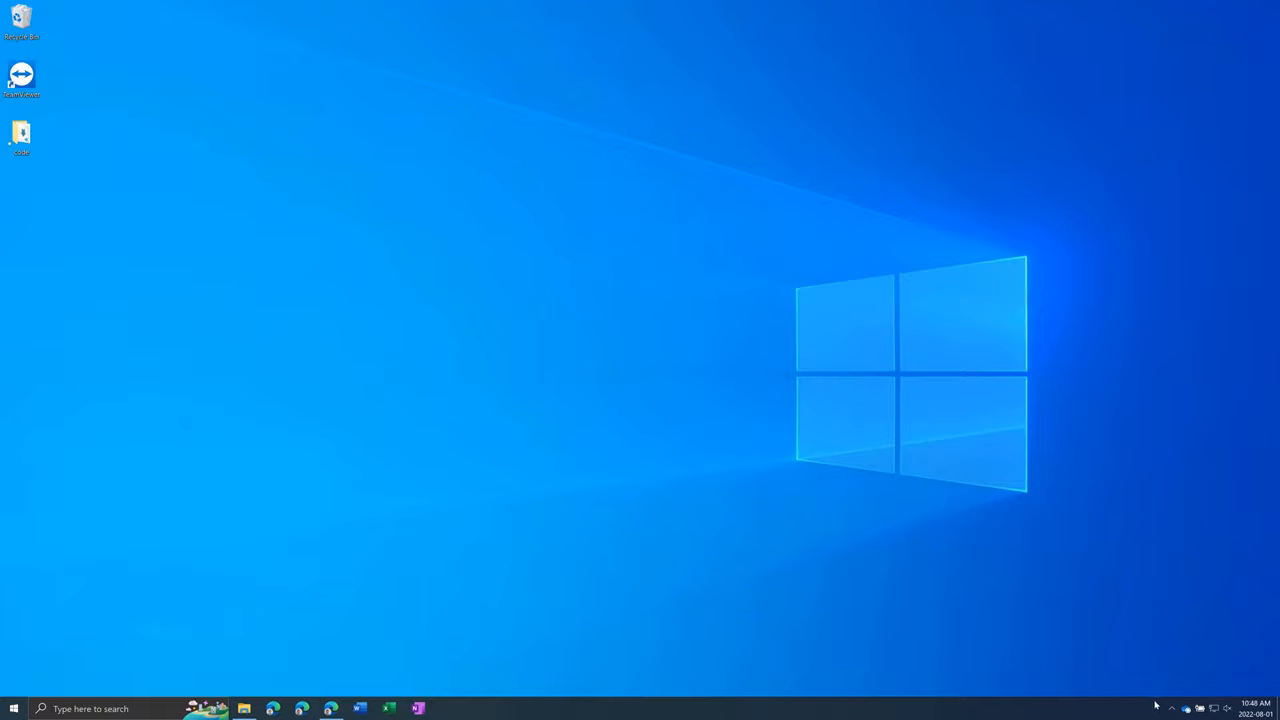
mouse_move(1164, 708)
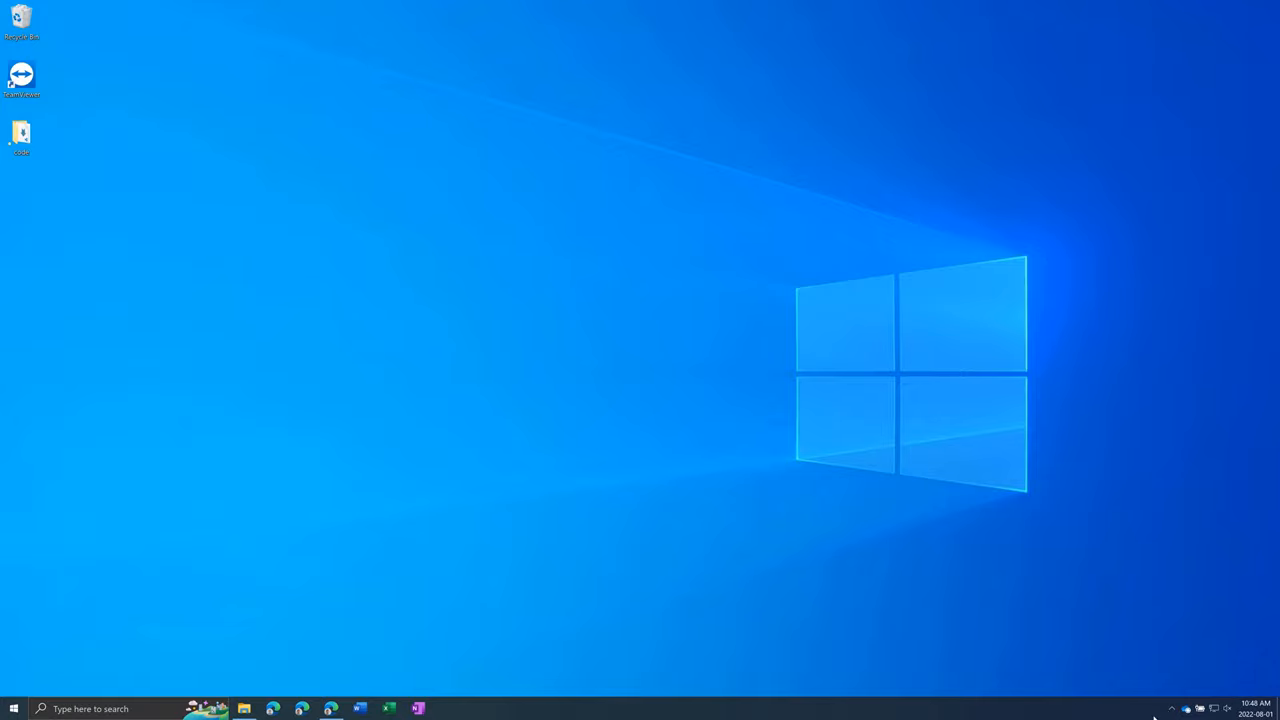
mouse_move(1164, 714)
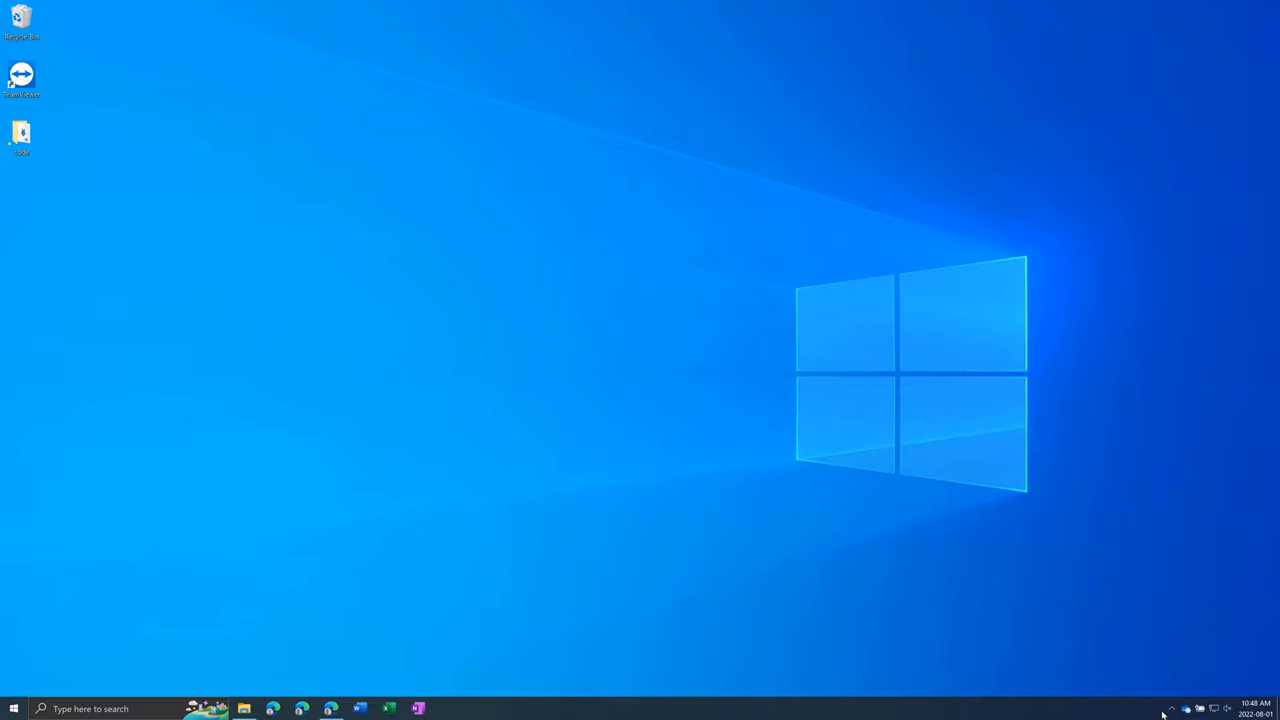
mouse_move(1174, 718)
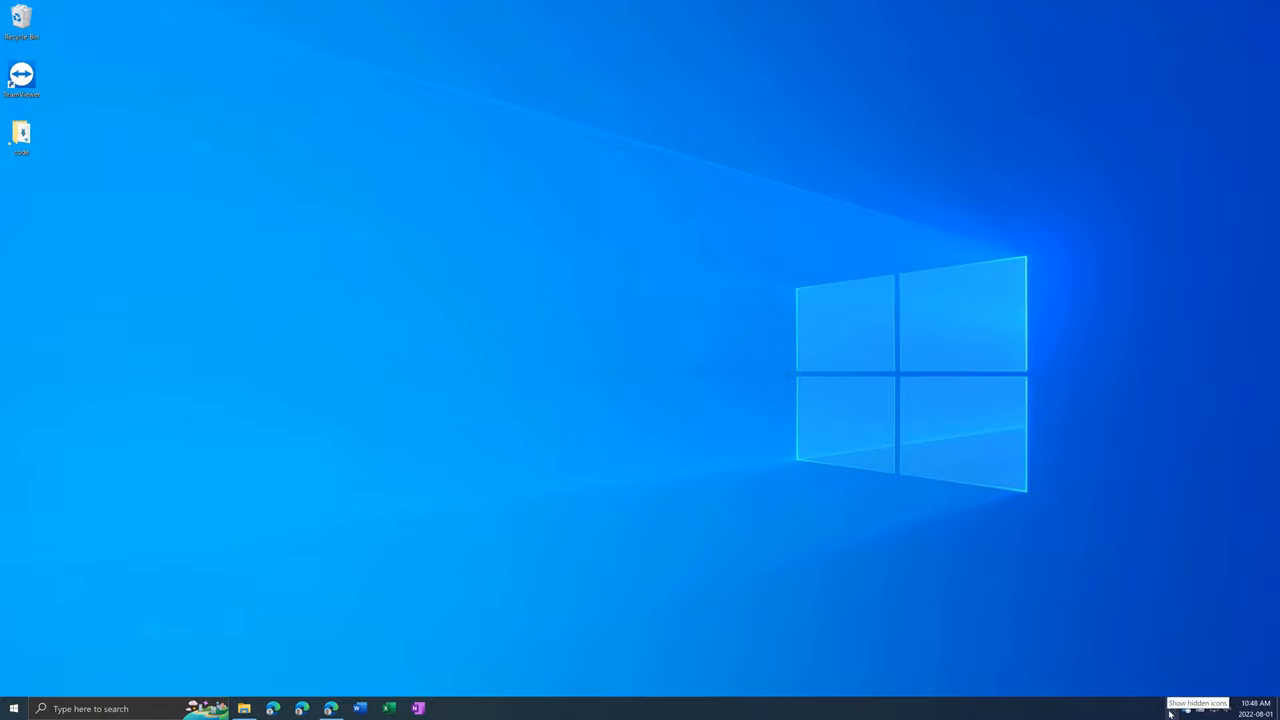
Check the hidden tray icons, then search 'onedrive' and launch the OneDrive best match.
click(1170, 712)
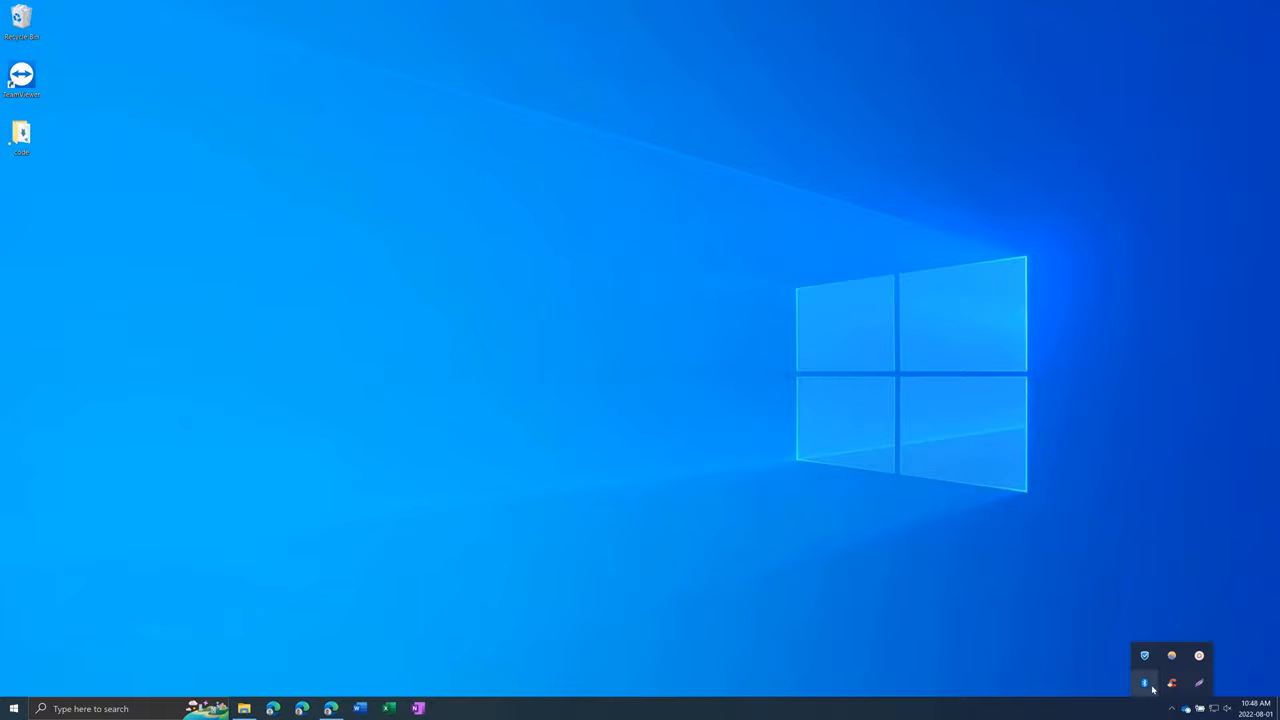
mouse_move(656, 644)
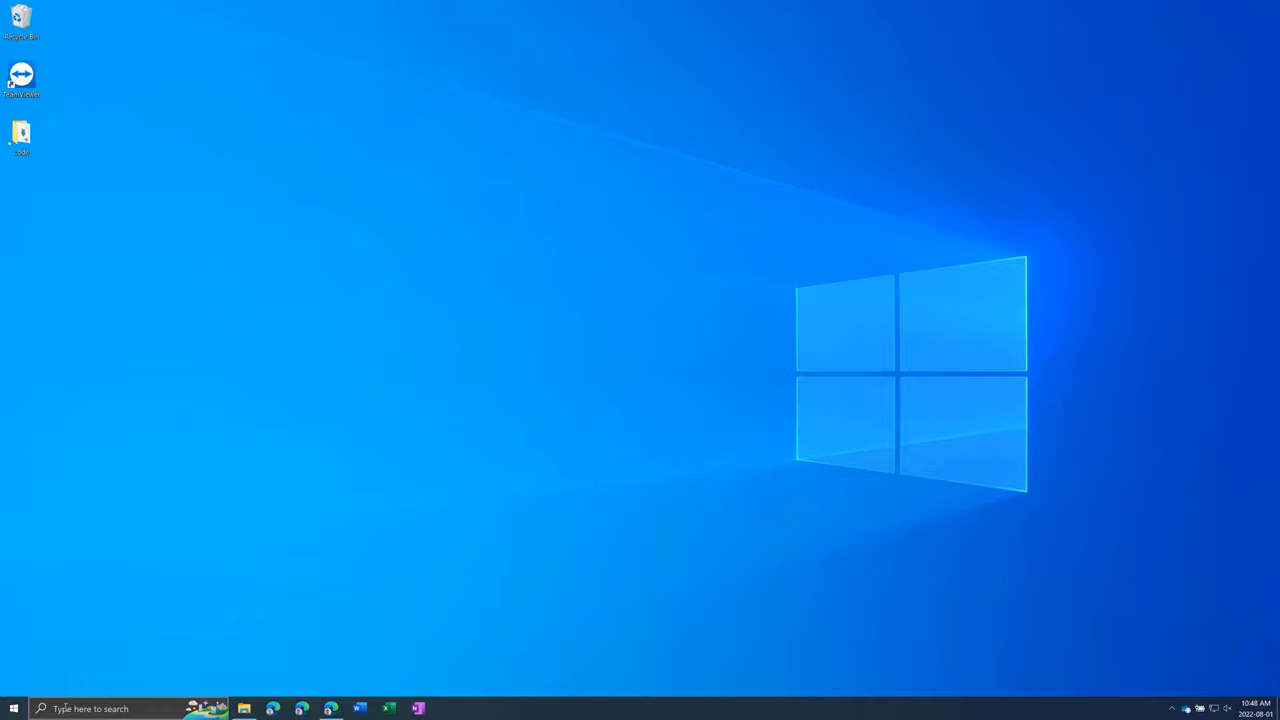
text(onedr)
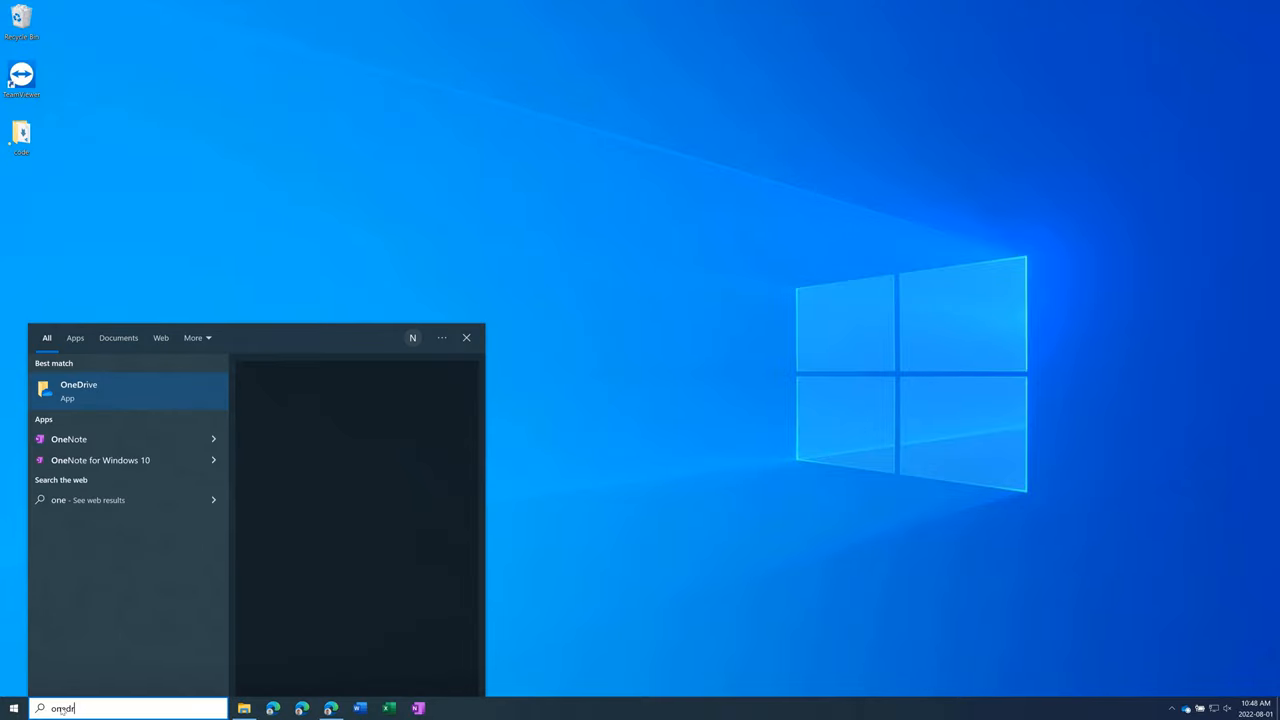
text(onedrive)
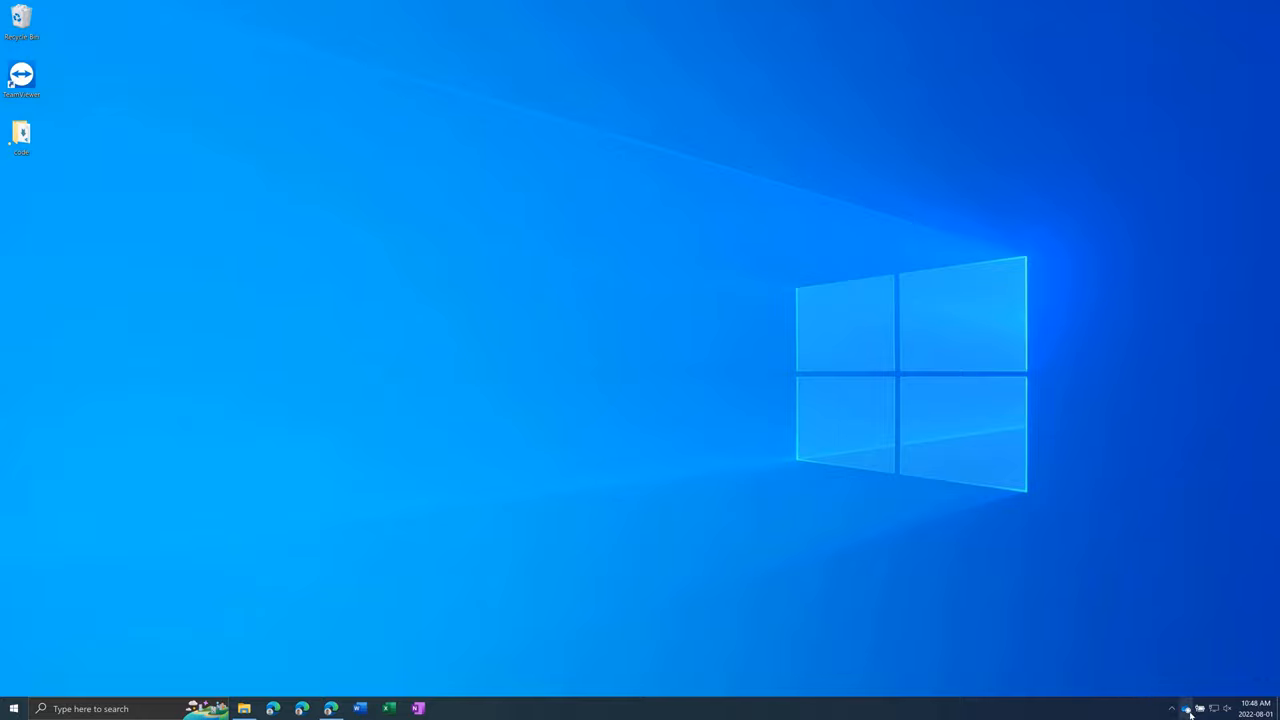
click(1196, 704)
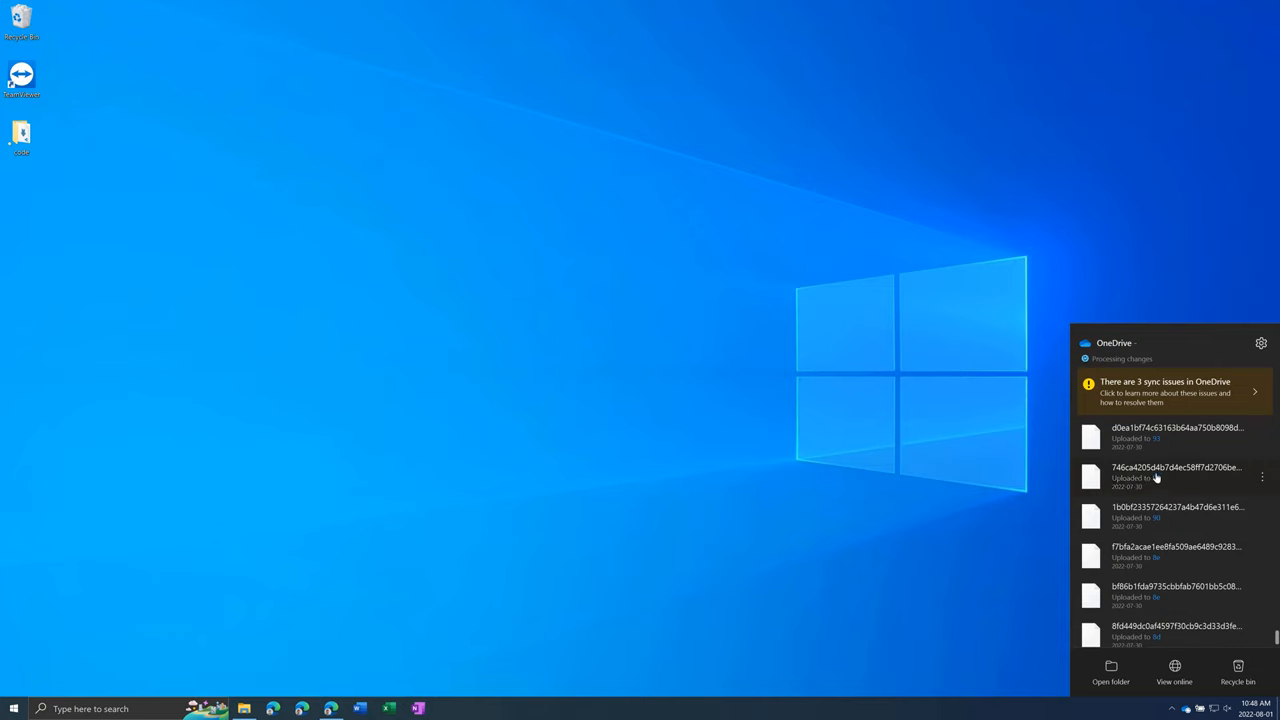
mouse_move(1178, 498)
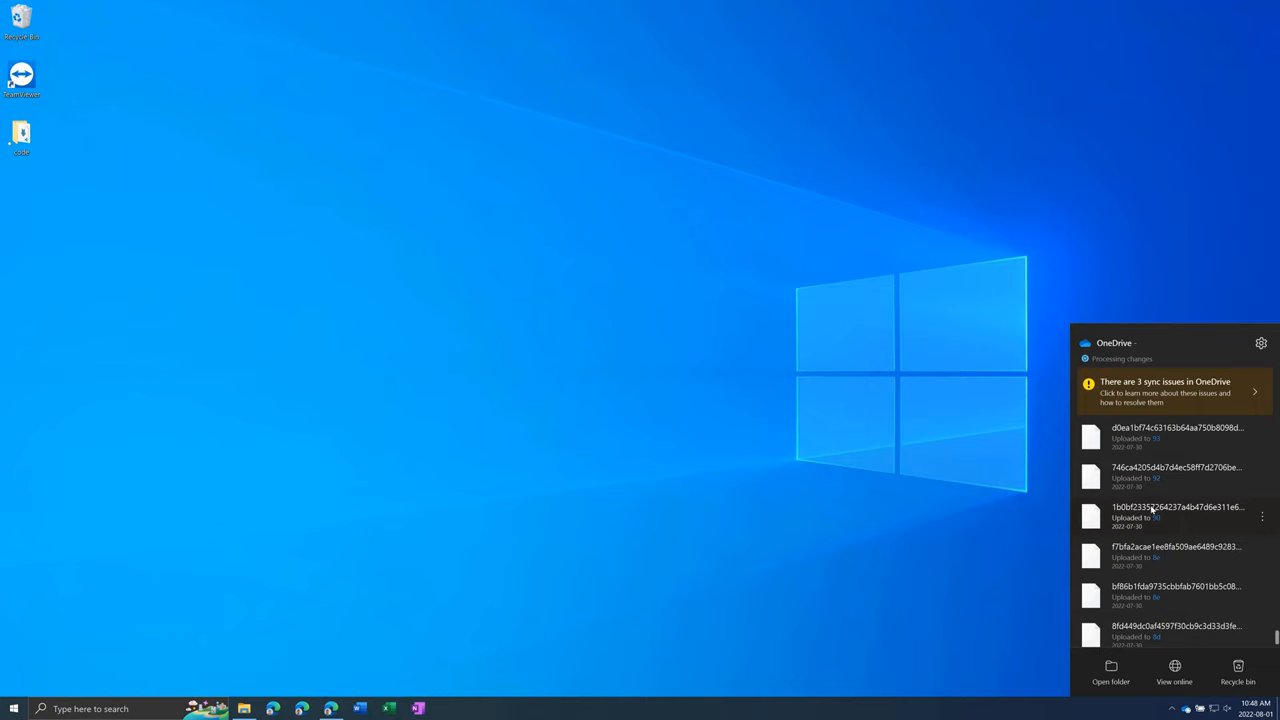
mouse_move(776, 424)
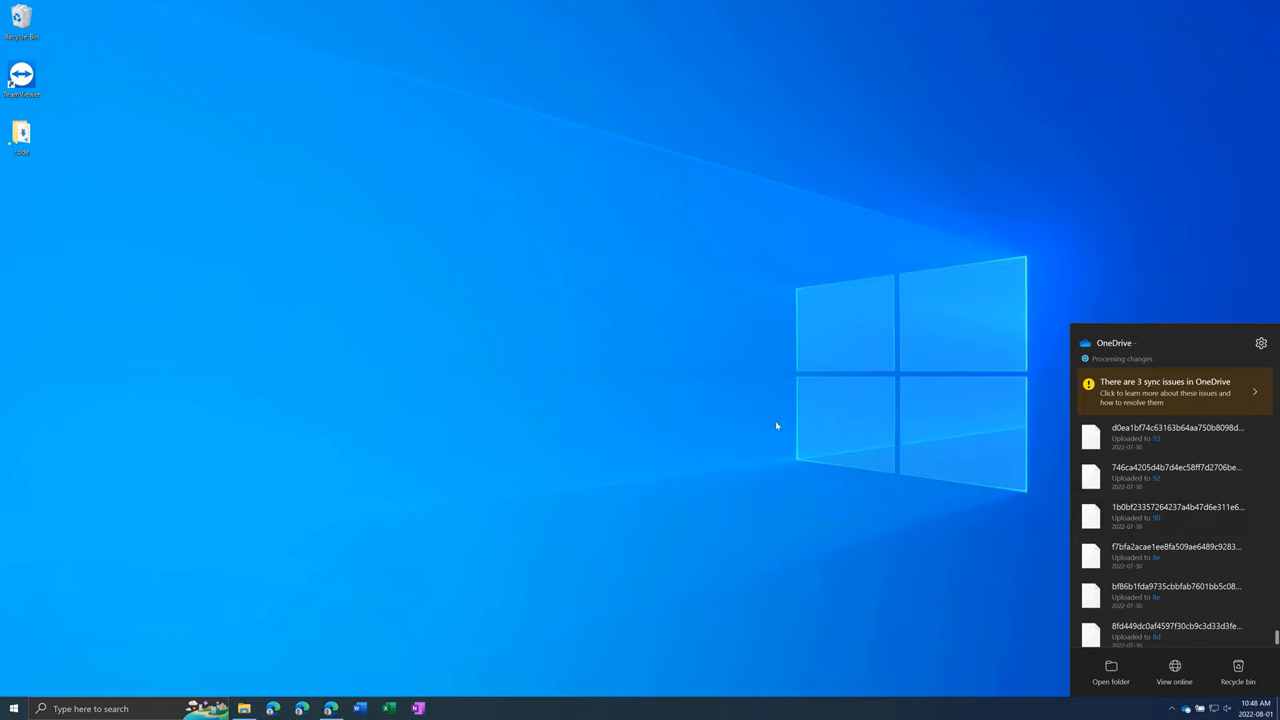
mouse_move(672, 418)
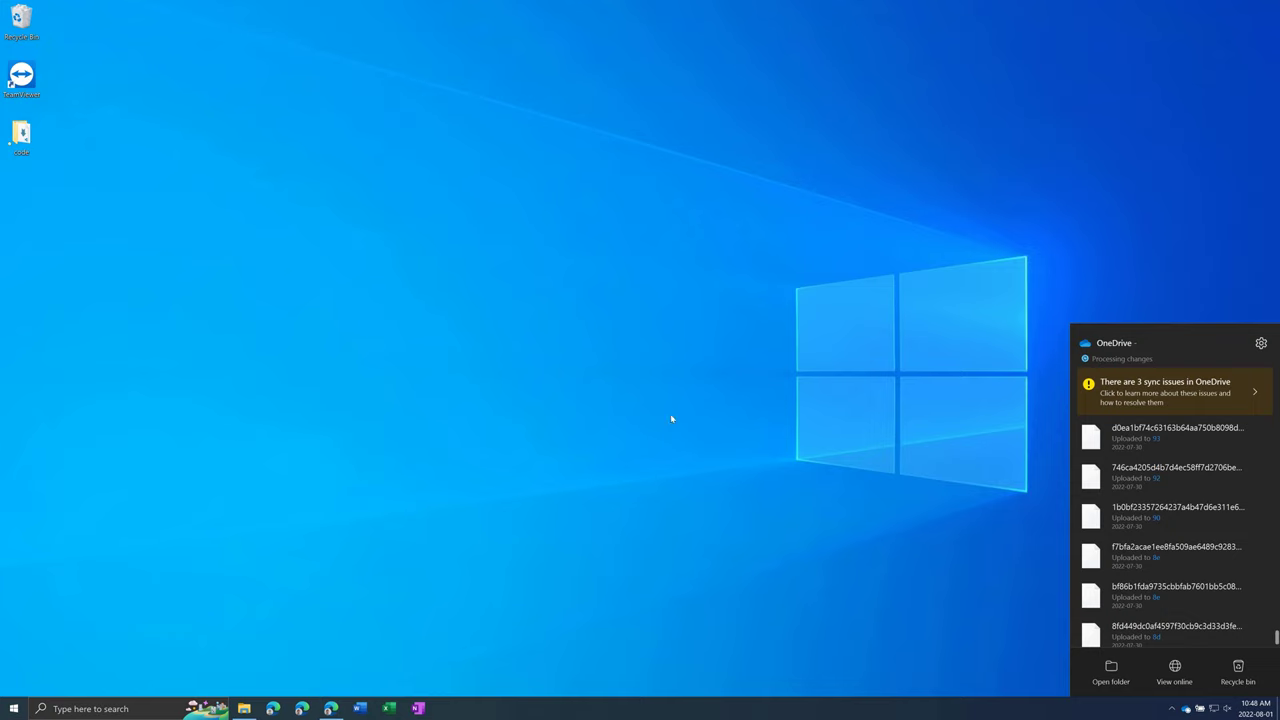
mouse_move(932, 468)
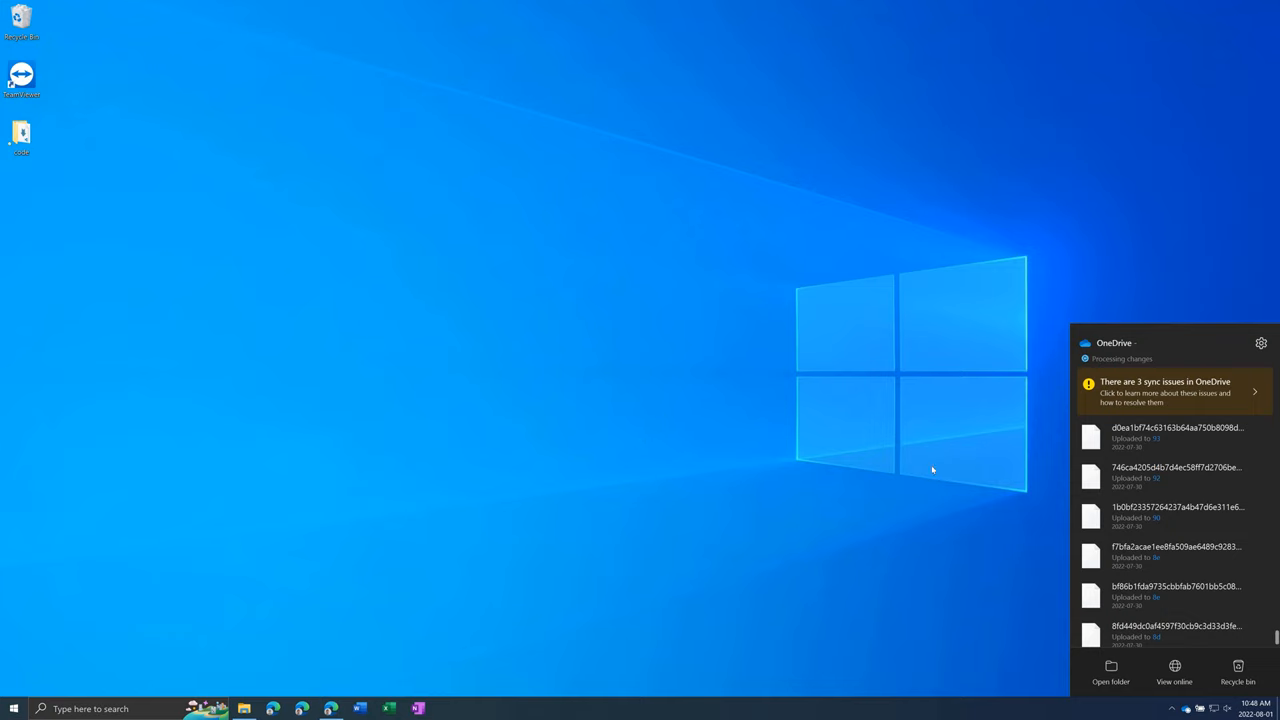
mouse_move(1260, 344)
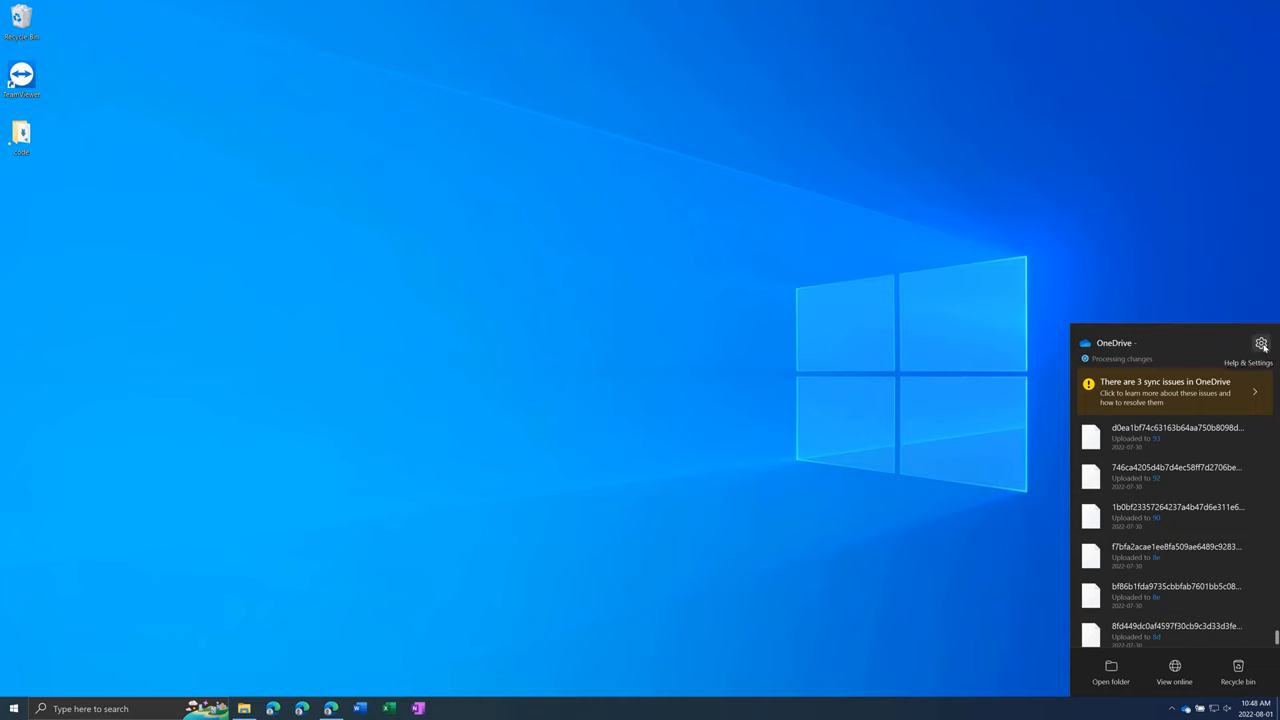
click(1260, 344)
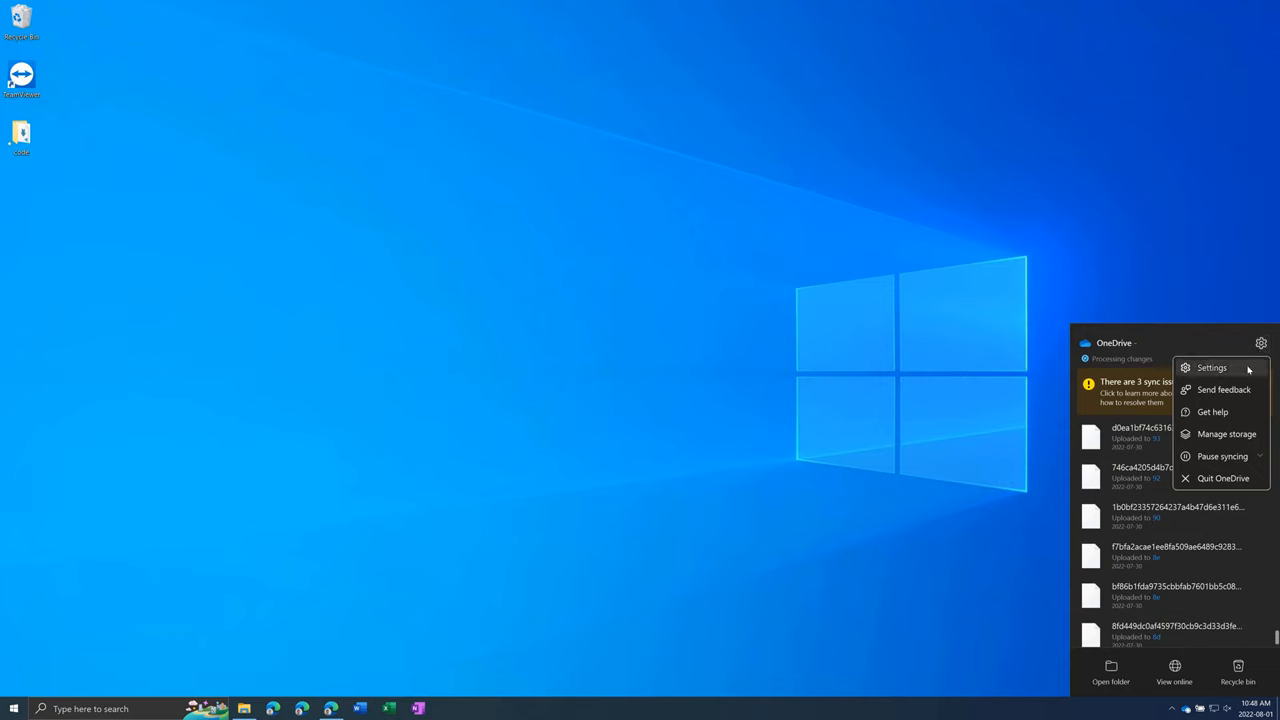
click(1212, 368)
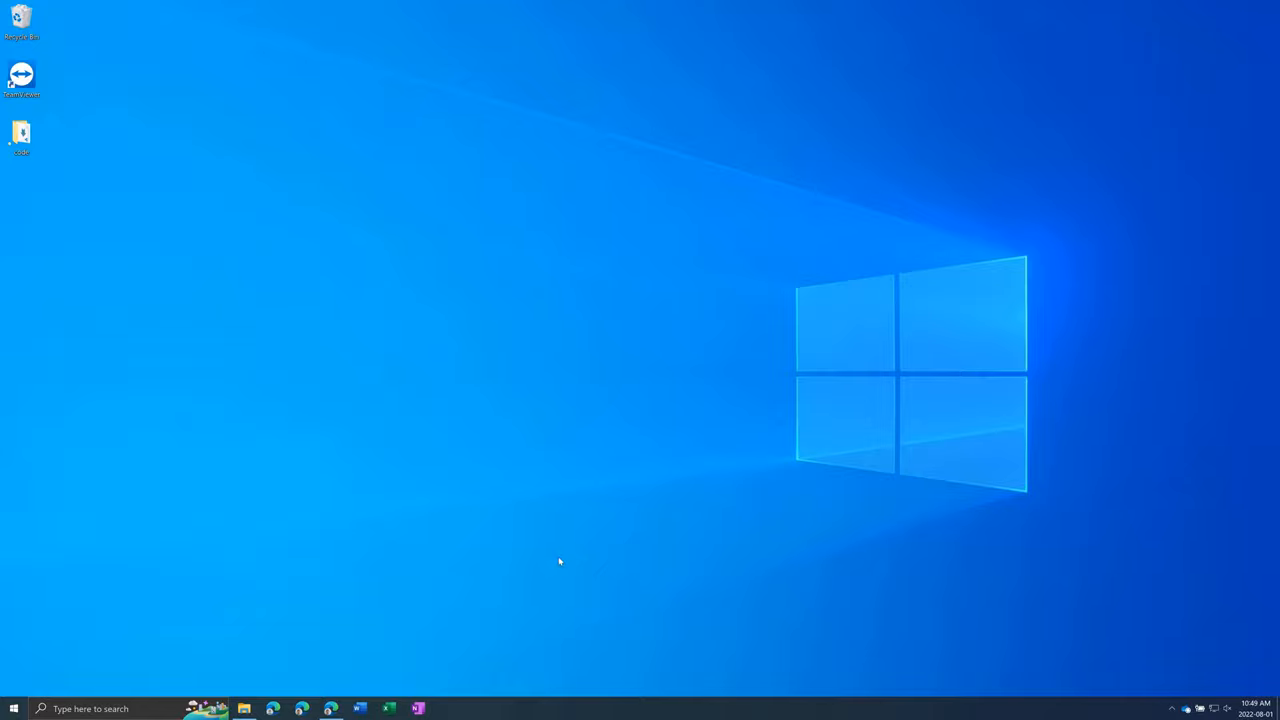
mouse_move(256, 706)
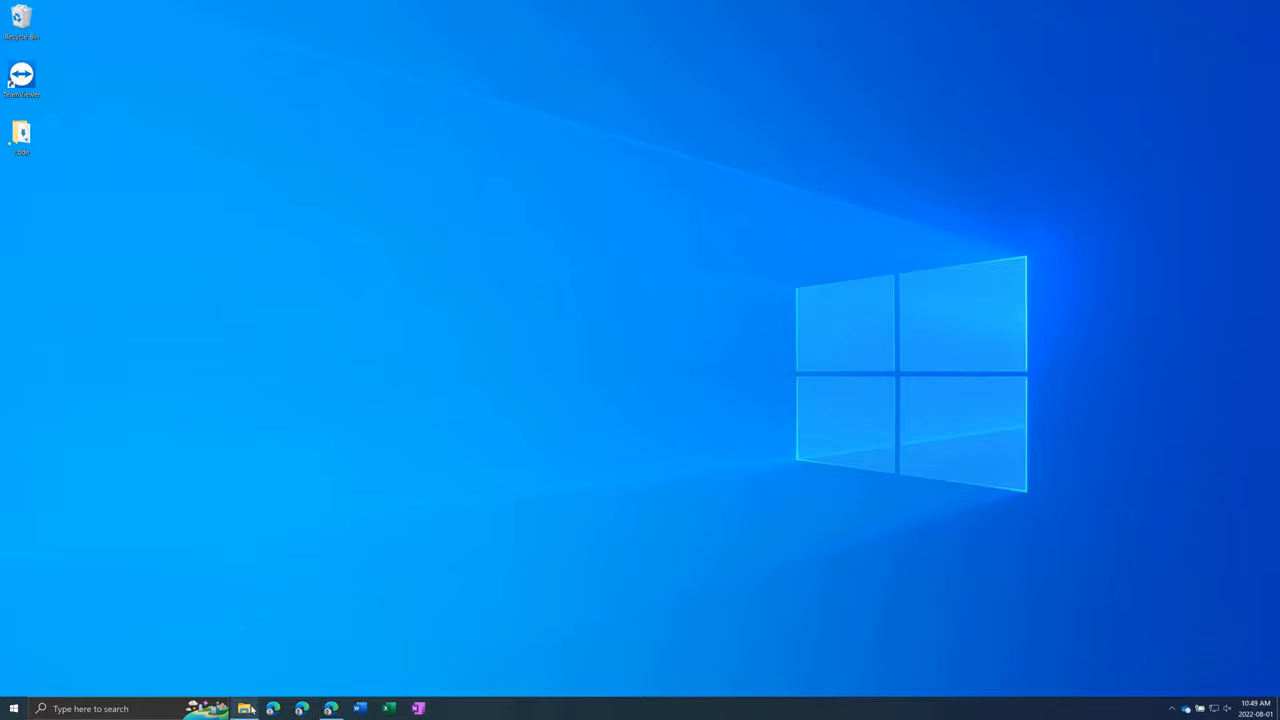
click(244, 708)
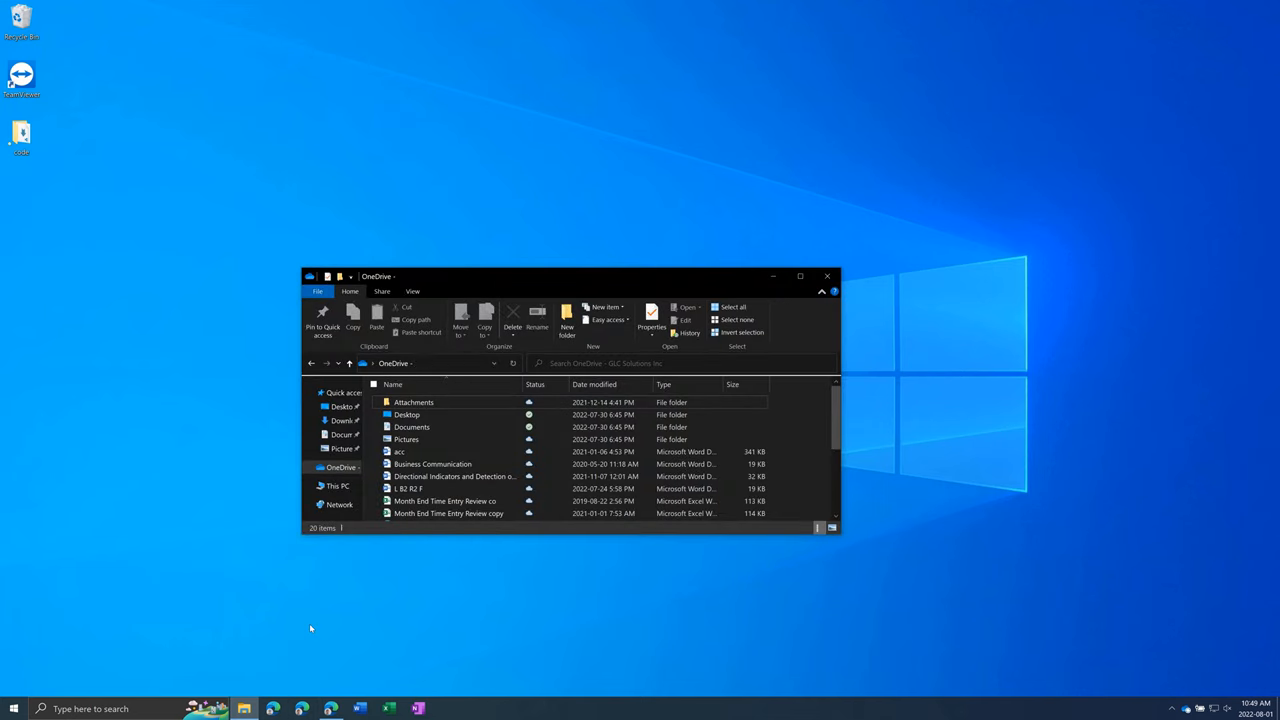
mouse_move(480, 556)
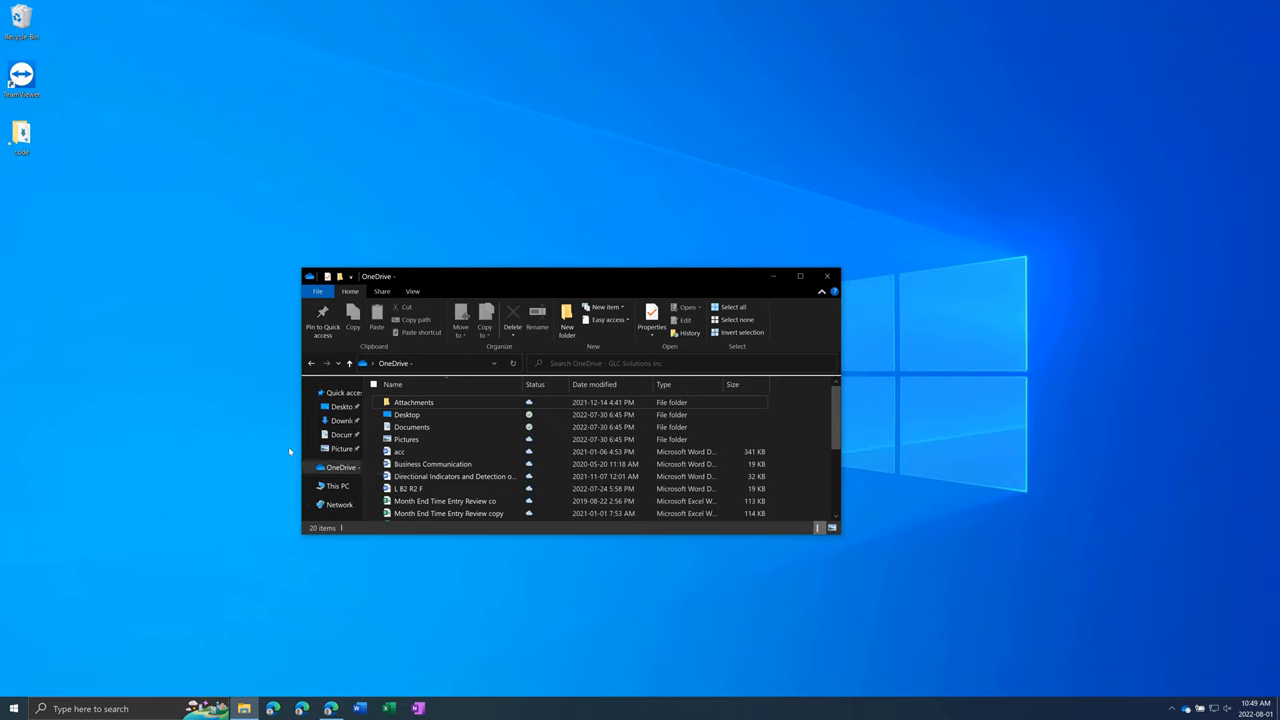
click(406, 440)
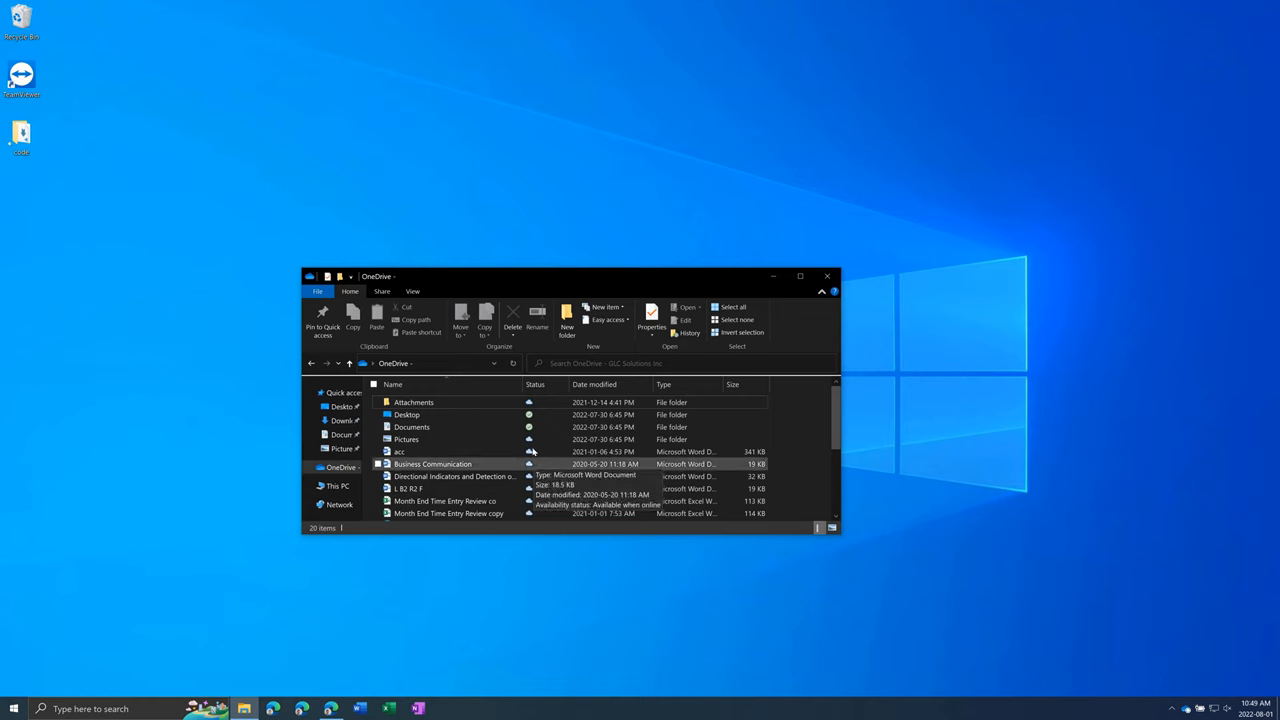
mouse_move(540, 388)
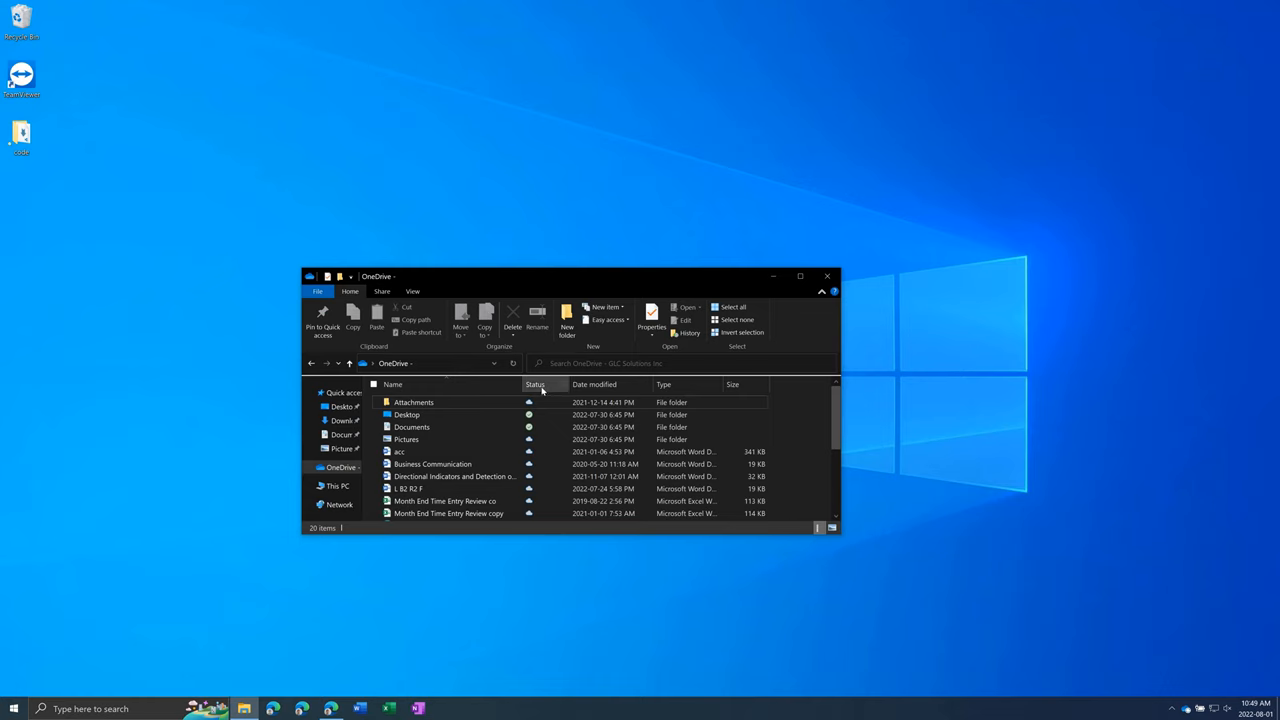
click(408, 414)
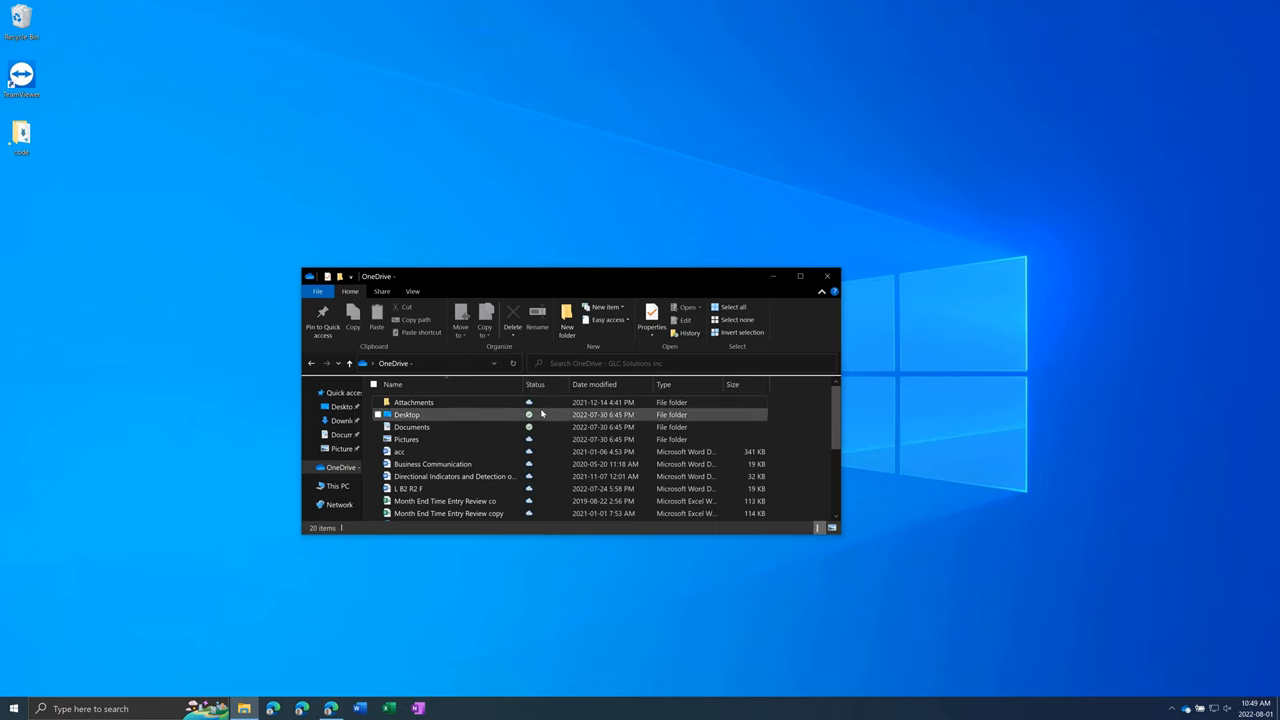
mouse_move(396, 452)
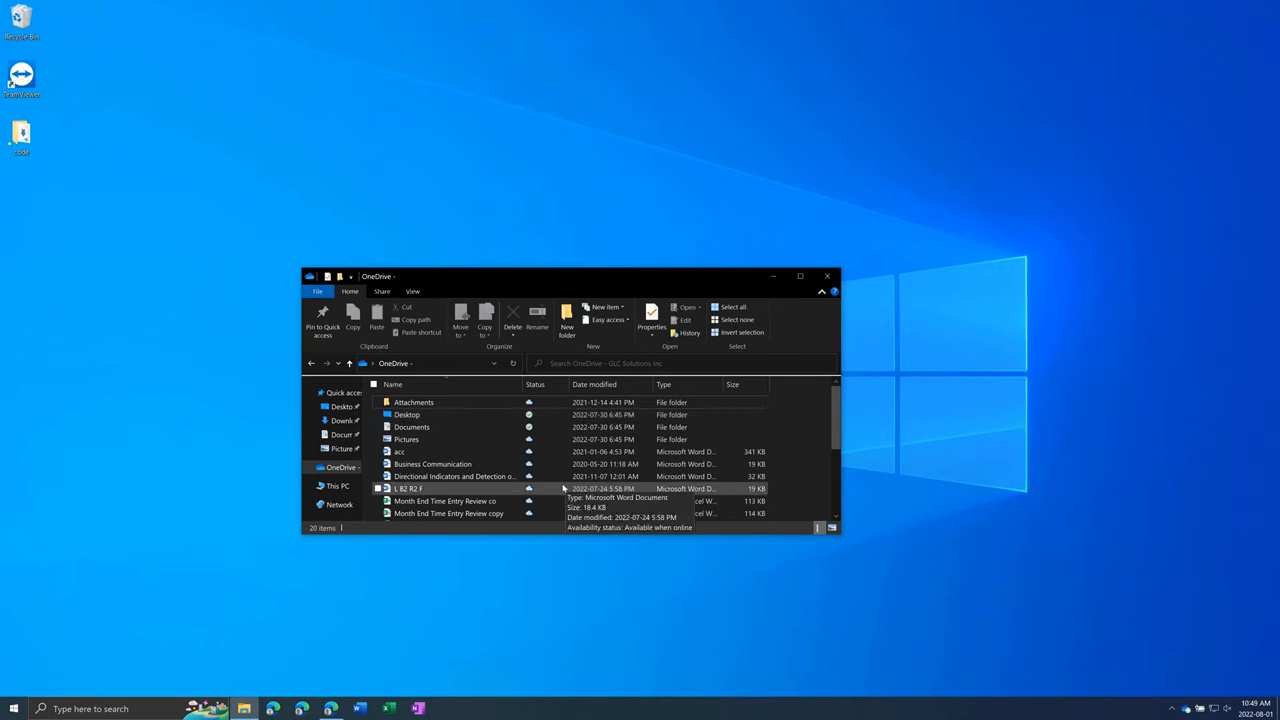
mouse_move(512, 476)
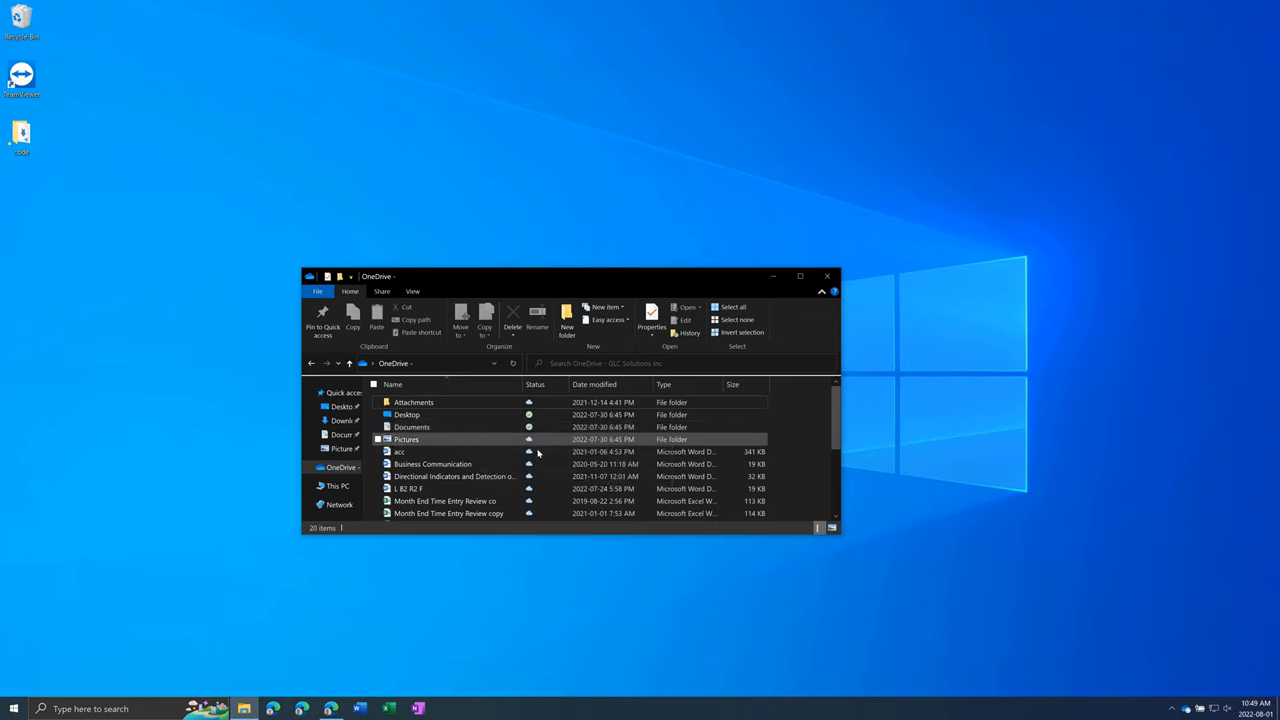
mouse_move(484, 452)
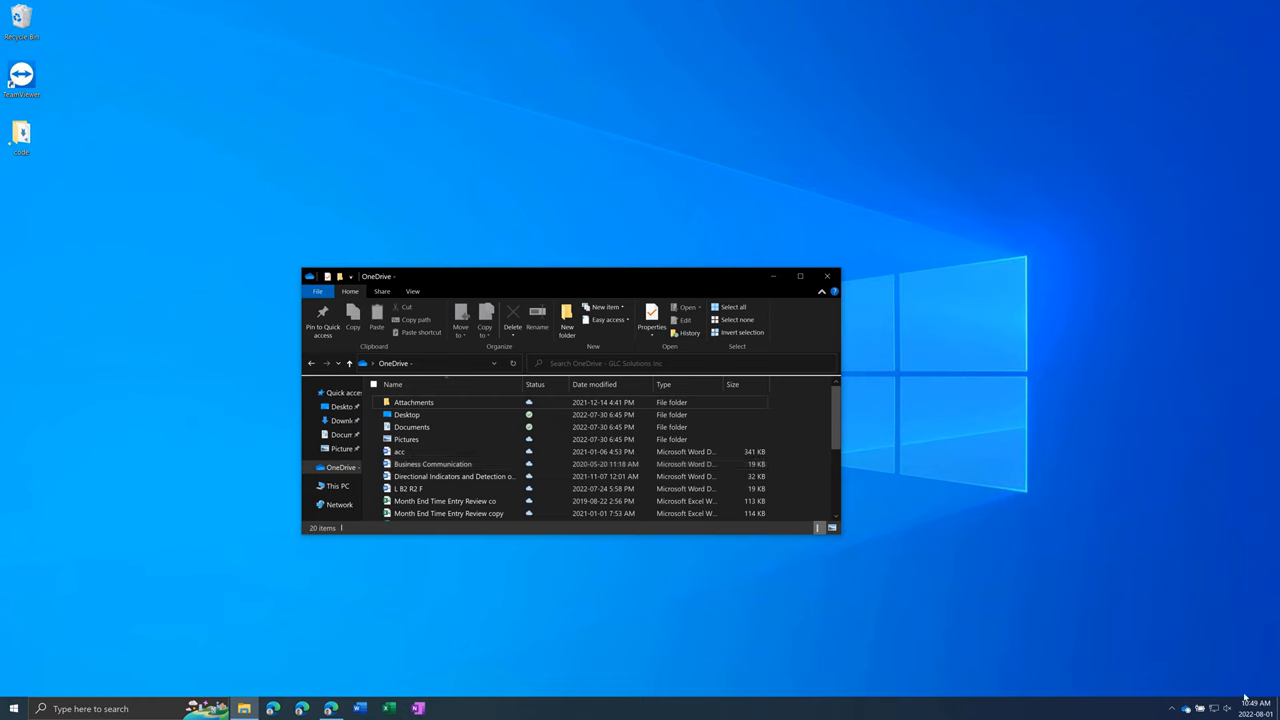
mouse_move(850, 628)
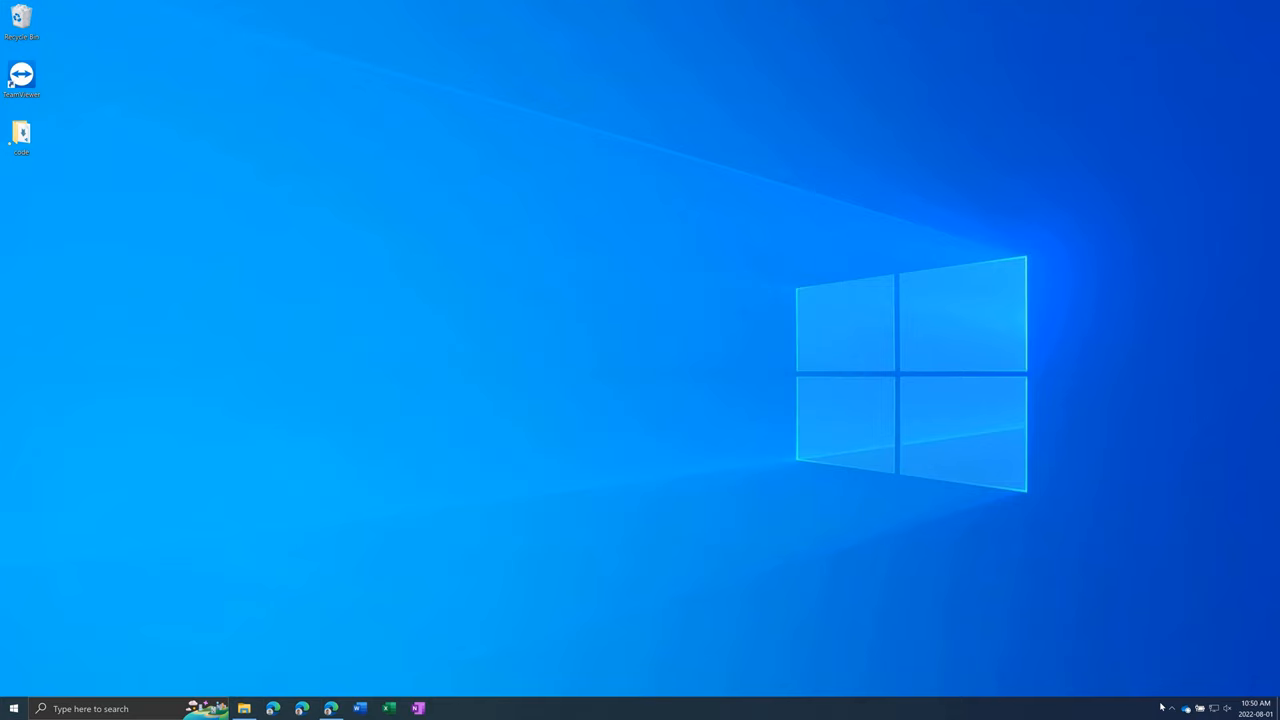
mouse_move(1160, 704)
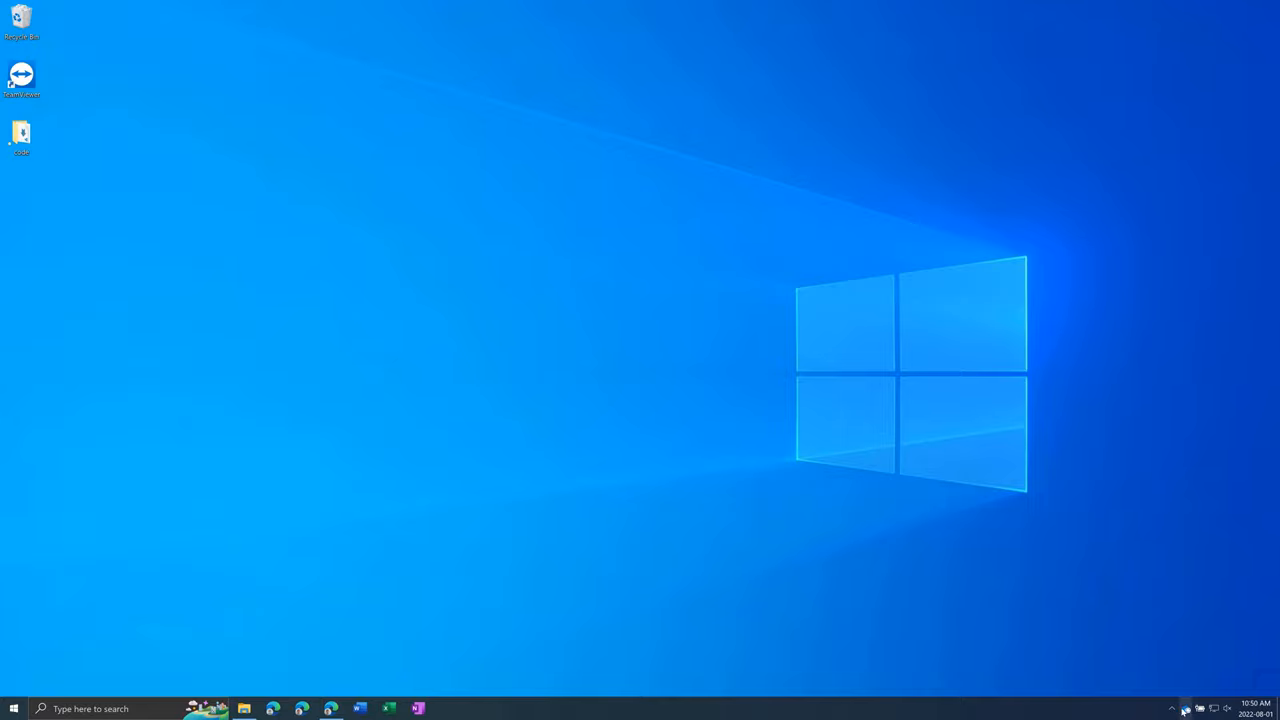
Show OneDrive's activity flyout from the tray, reporting 3 sync issues and recent uploads.
click(1186, 708)
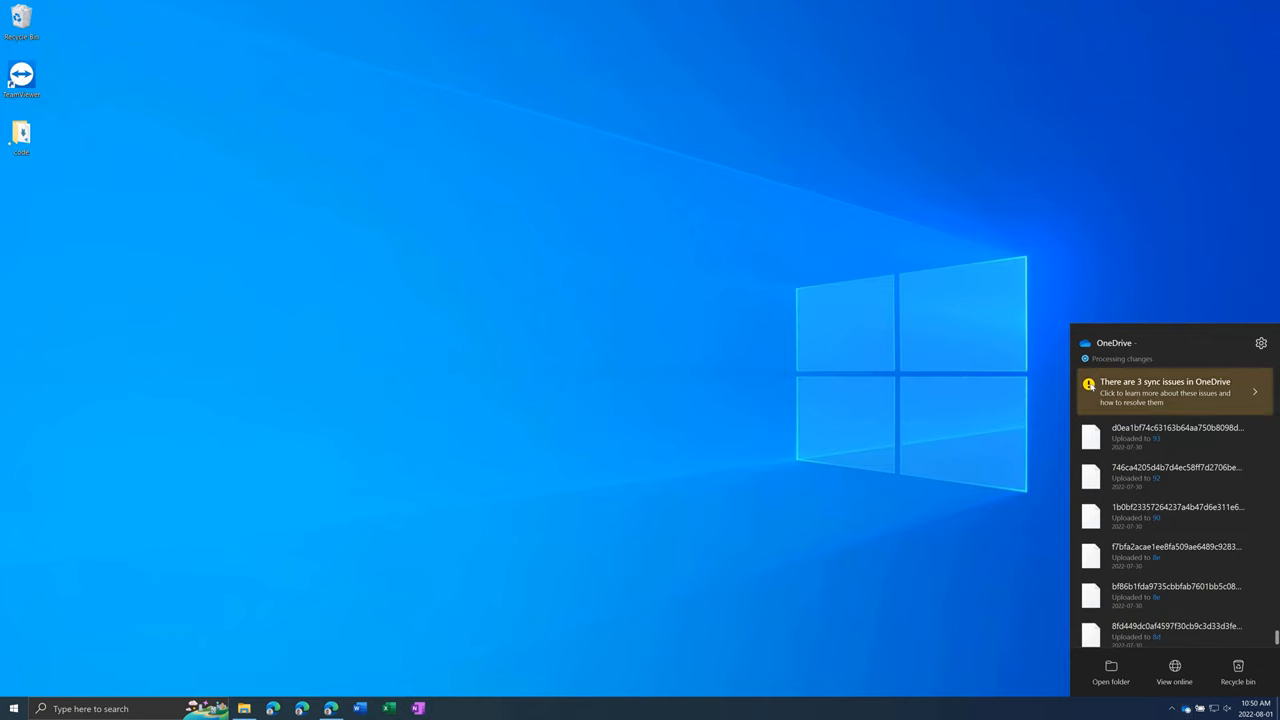
mouse_move(1108, 456)
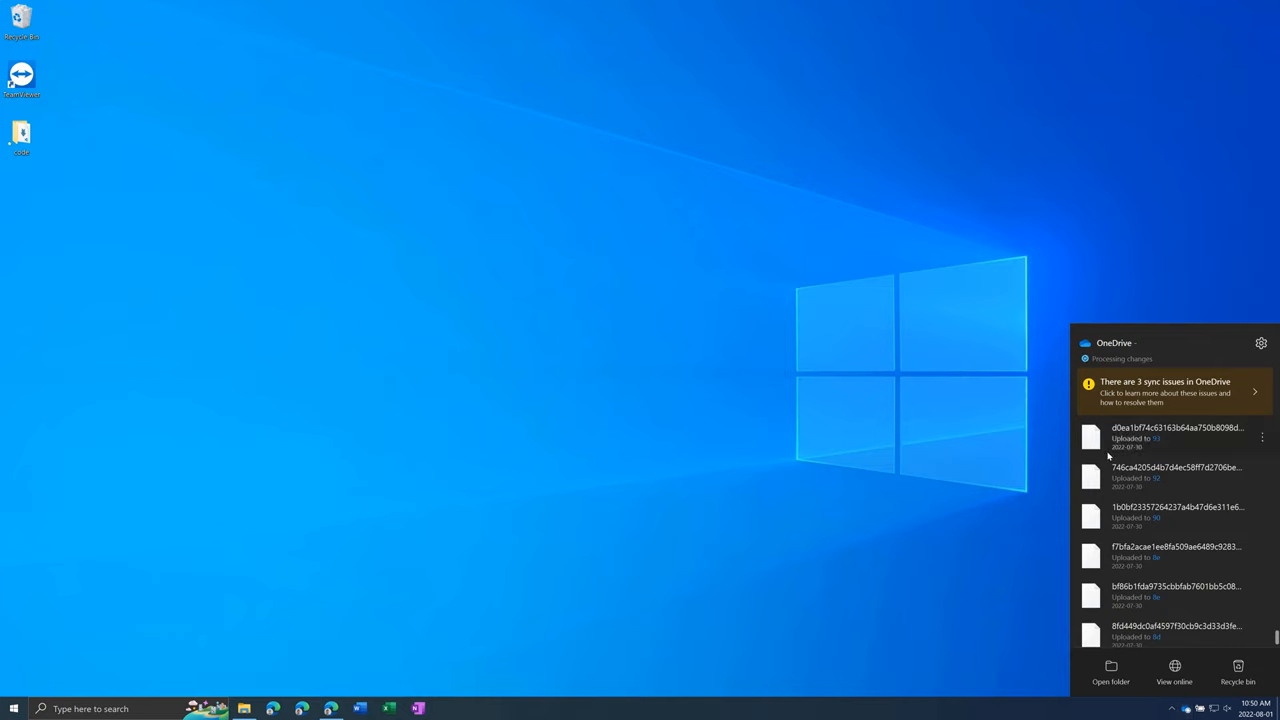
mouse_move(1104, 472)
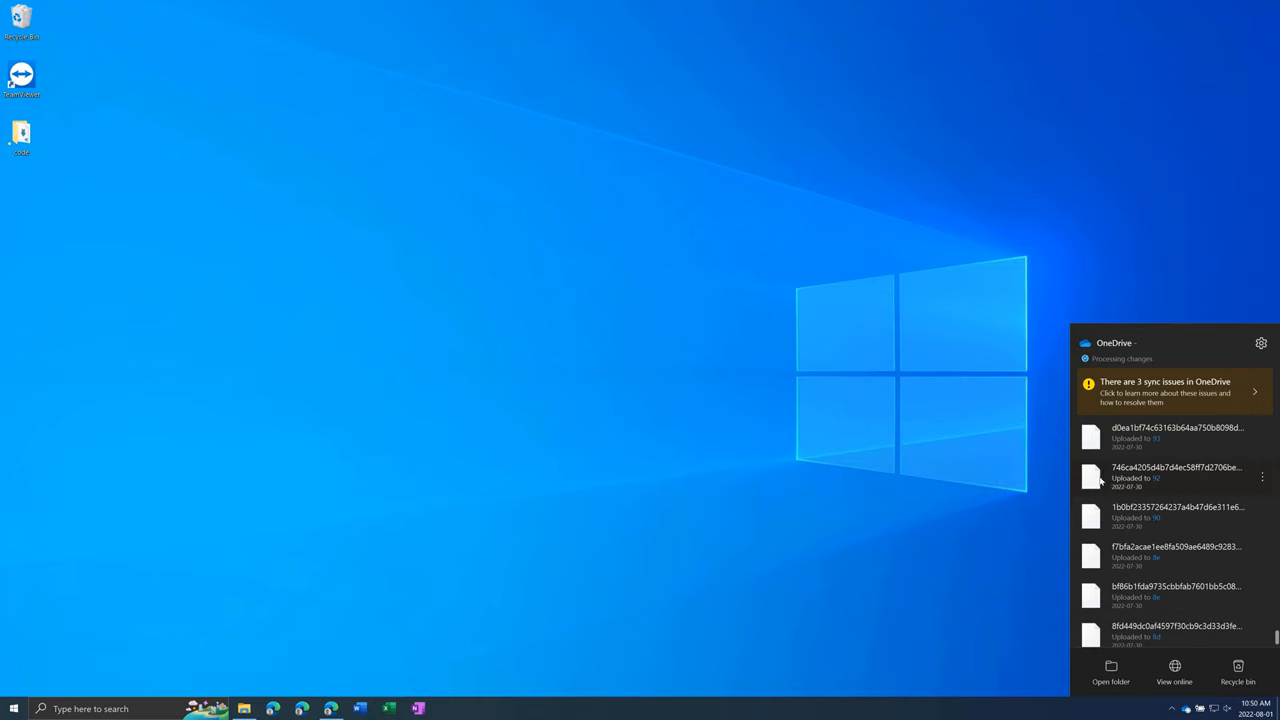
mouse_move(1092, 472)
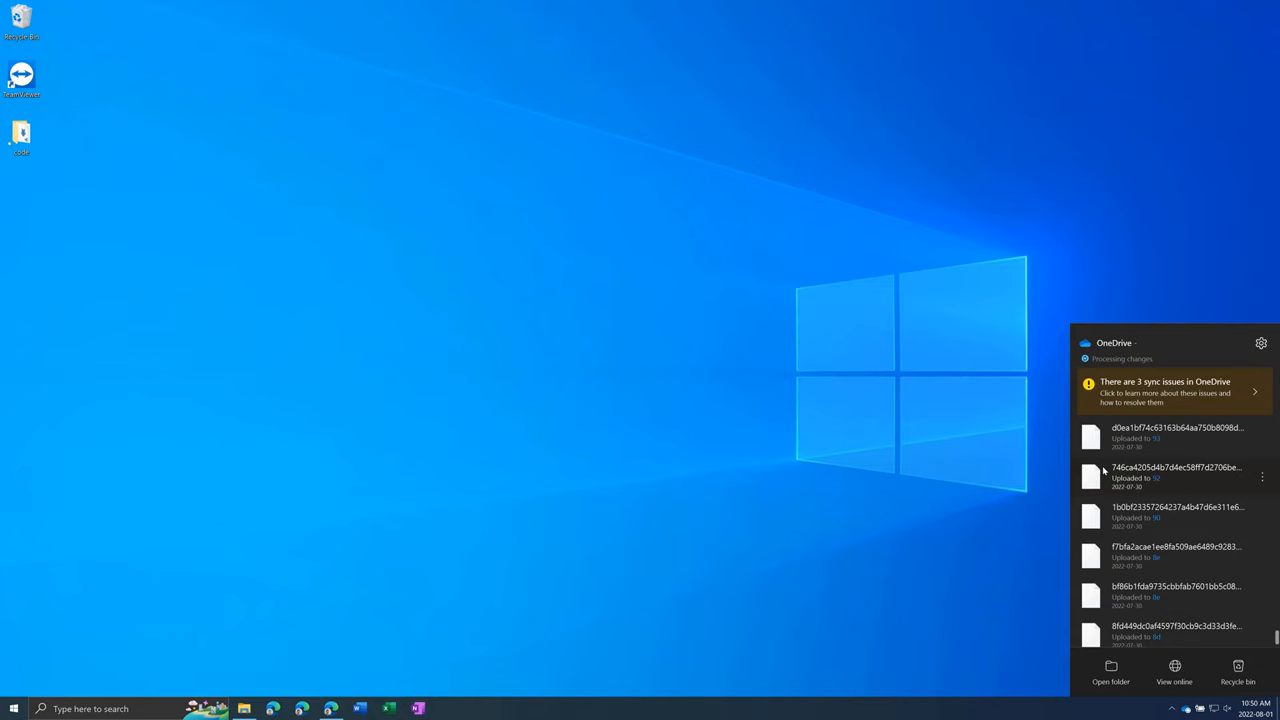
mouse_move(1104, 476)
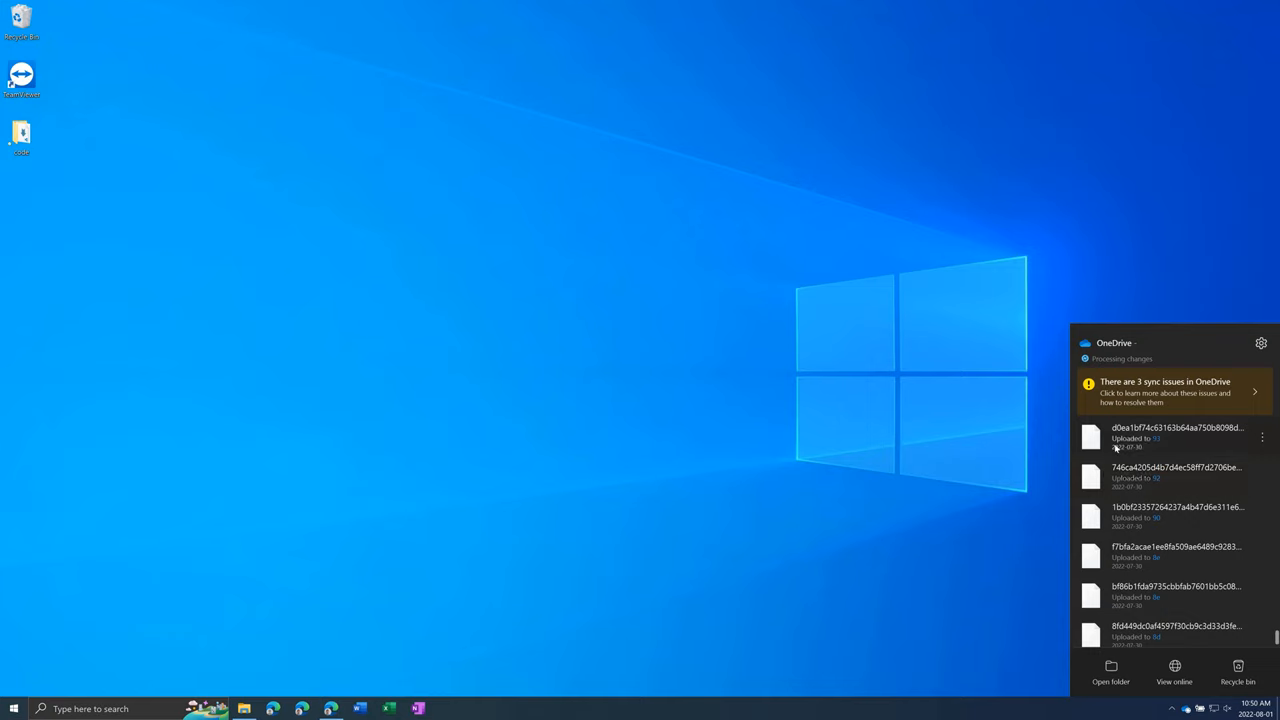
mouse_move(1120, 460)
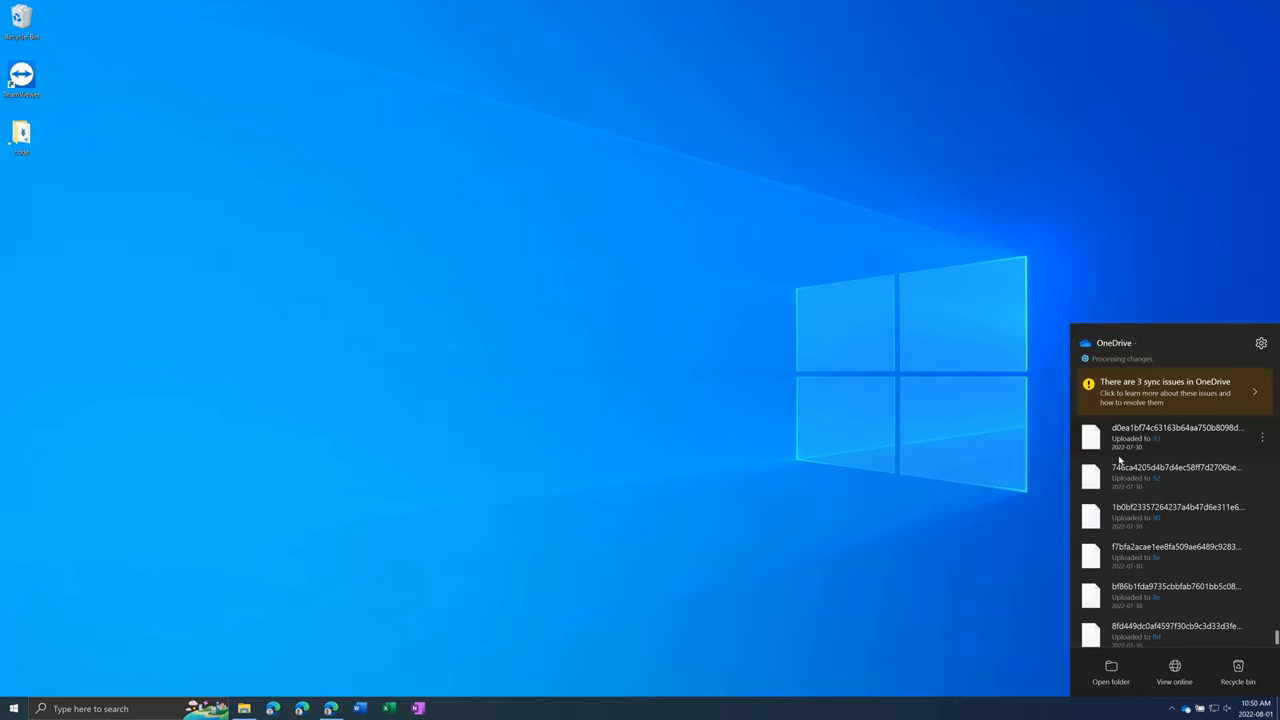
mouse_move(846, 536)
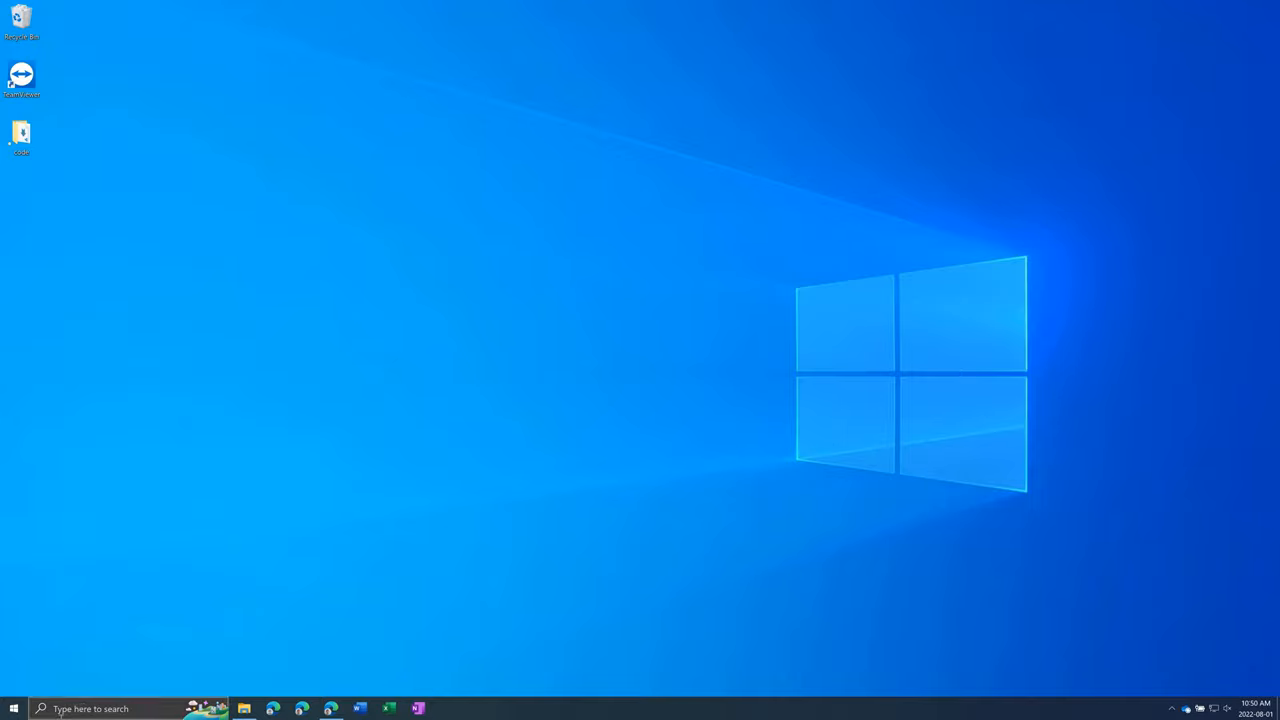
mouse_move(84, 684)
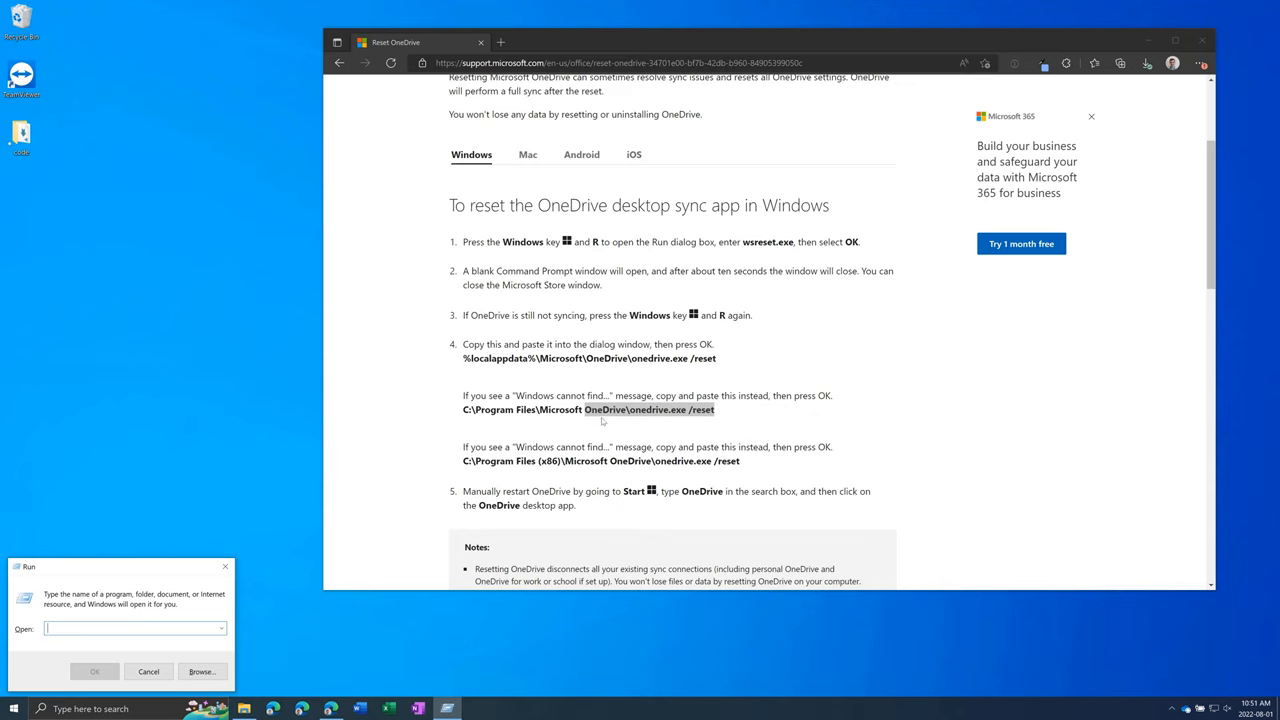
mouse_move(594, 444)
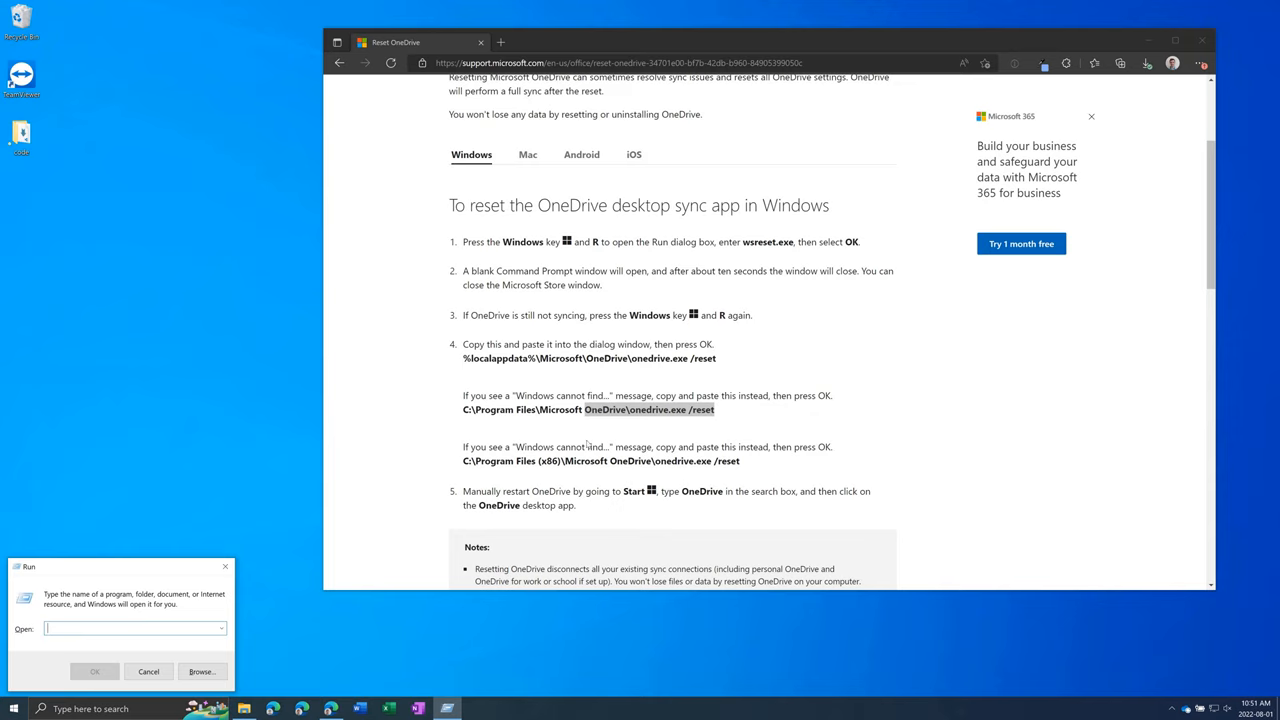
mouse_move(716, 488)
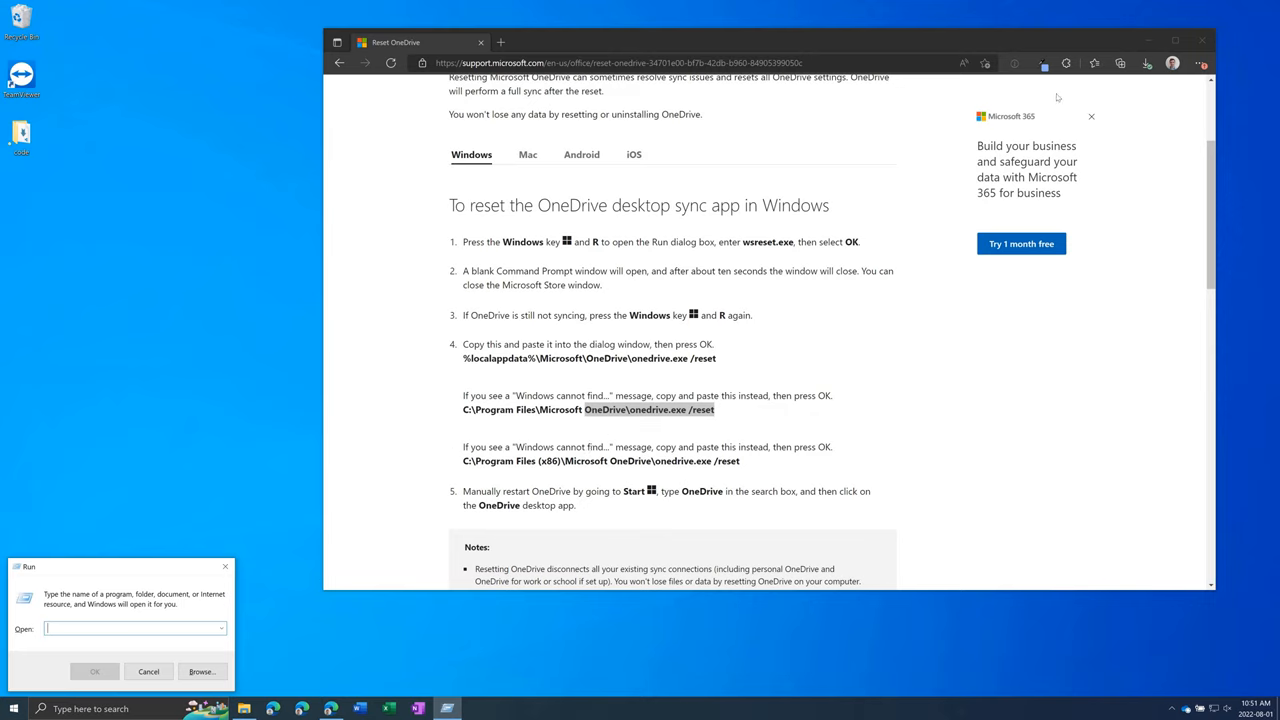
mouse_move(1020, 708)
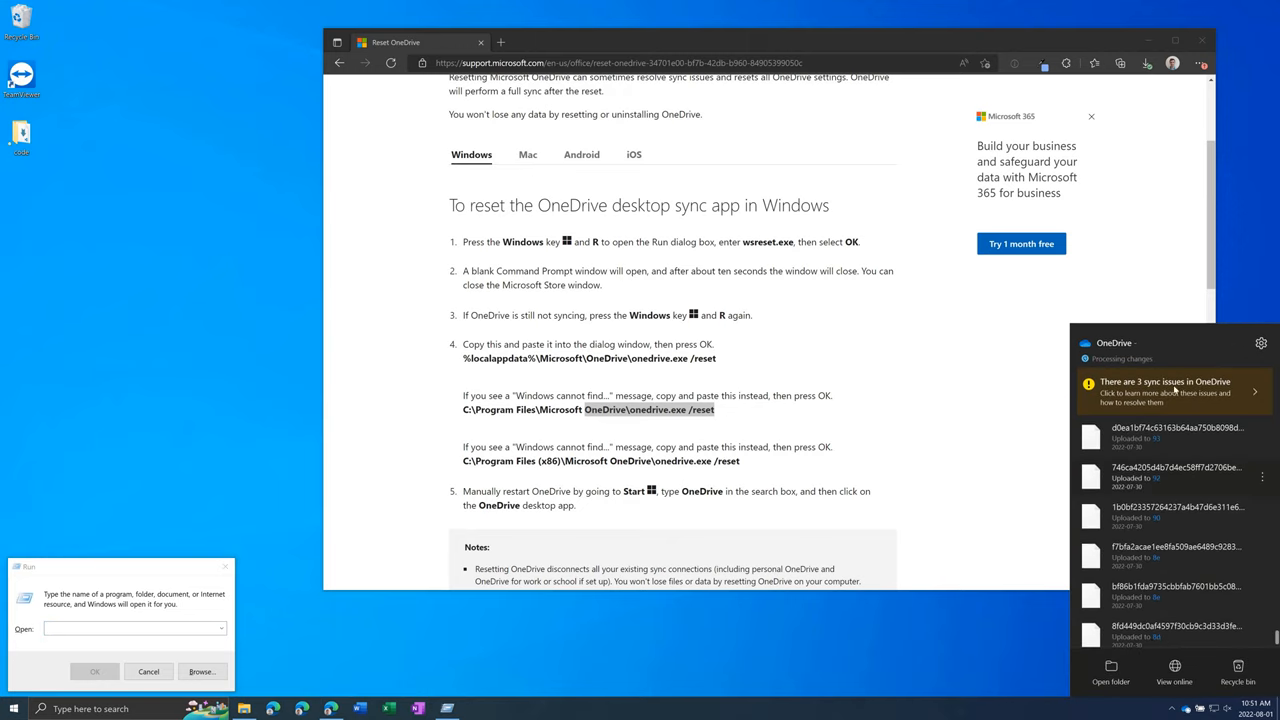
click(1260, 344)
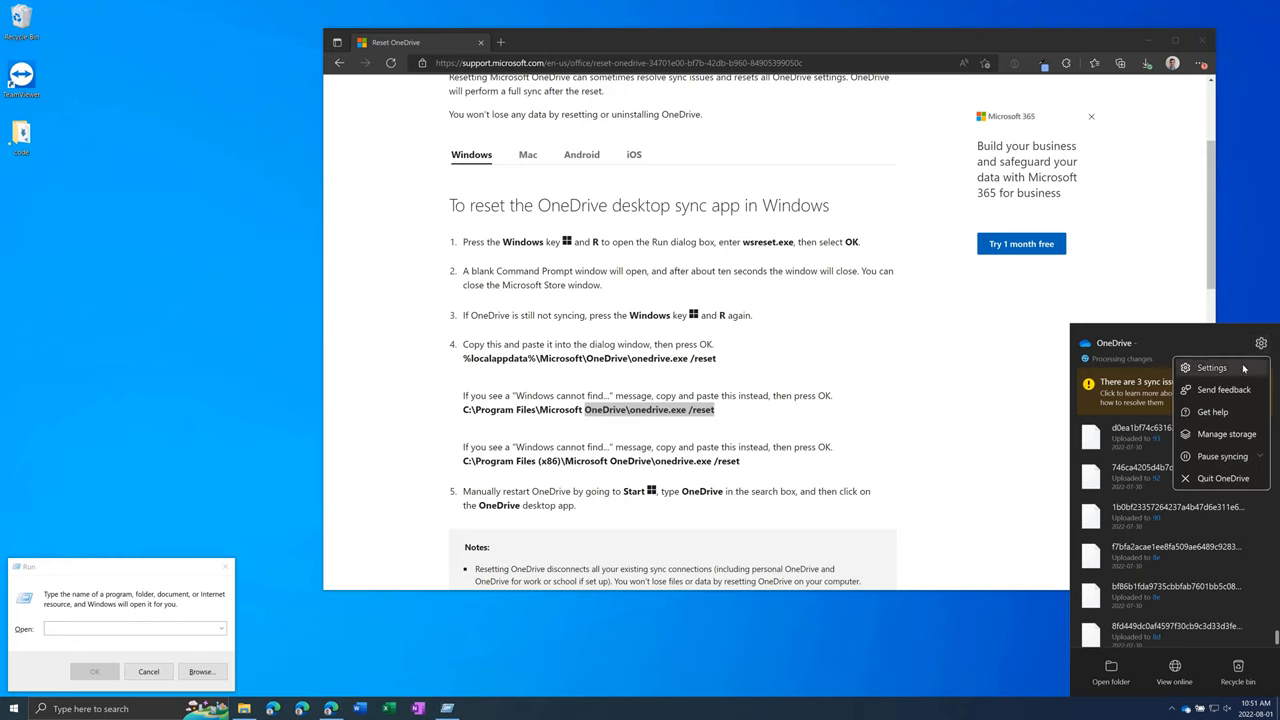
click(1212, 368)
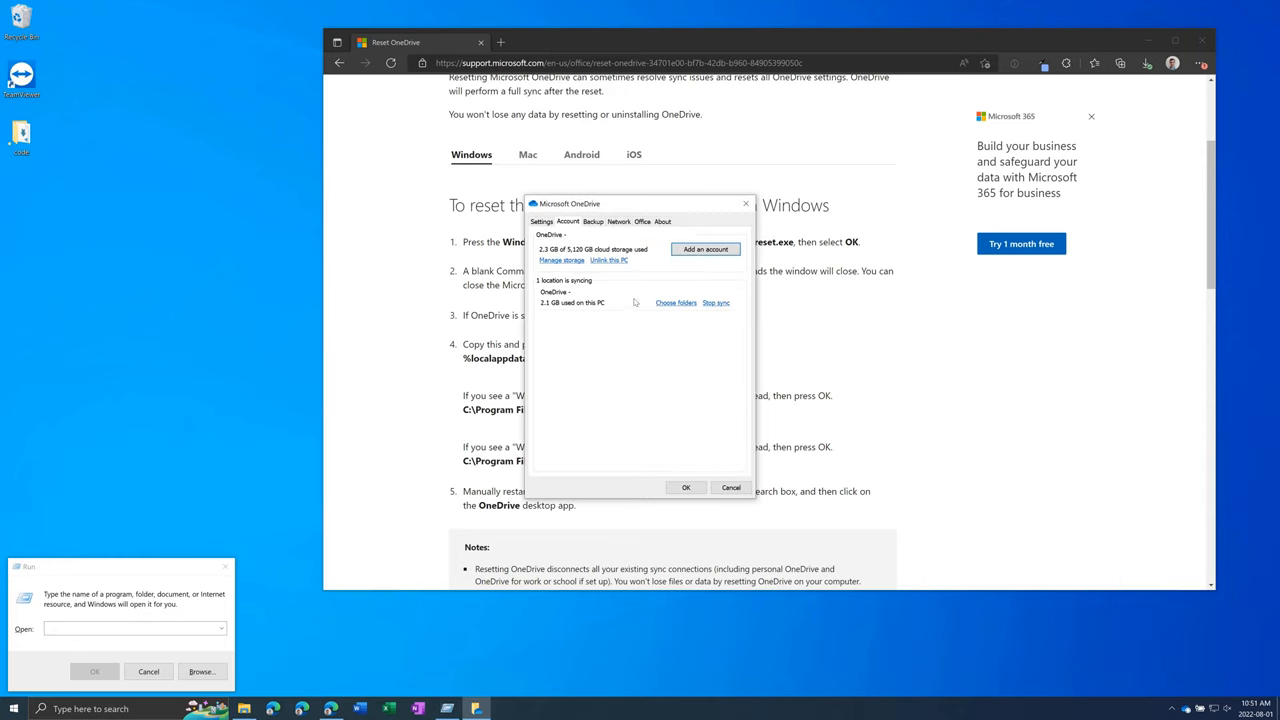
mouse_move(622, 276)
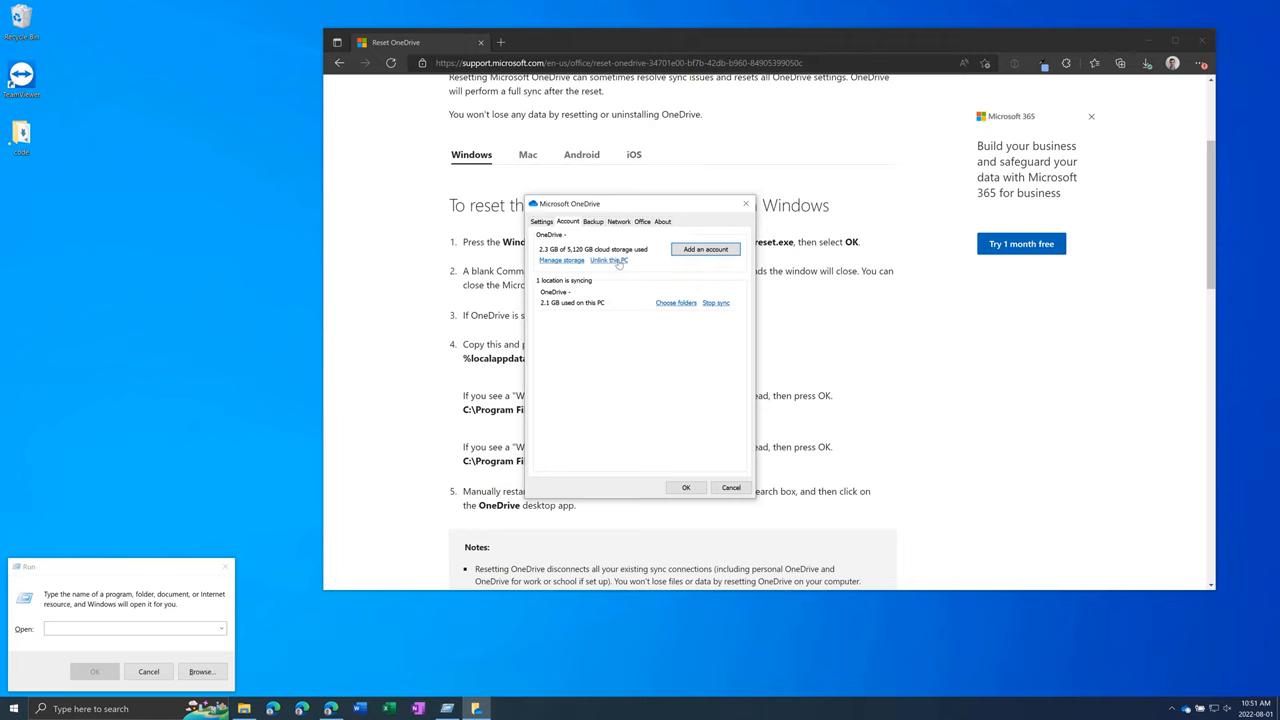
mouse_move(670, 320)
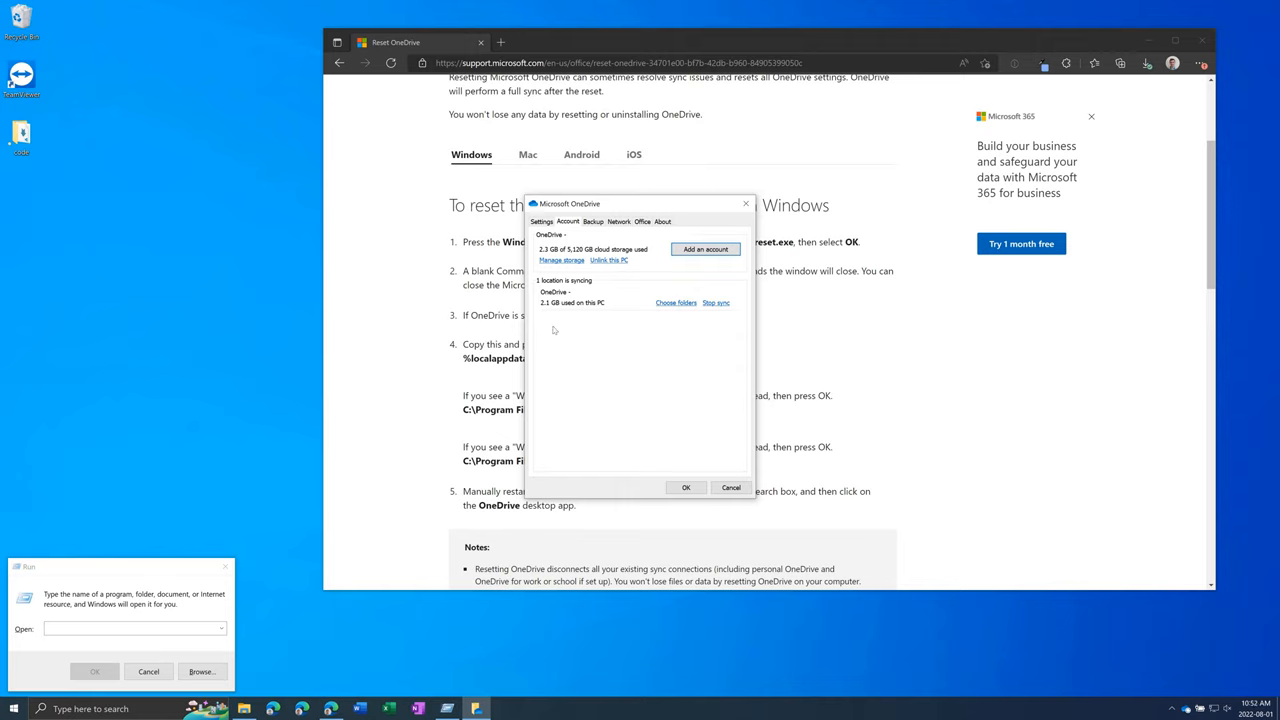
mouse_move(562, 344)
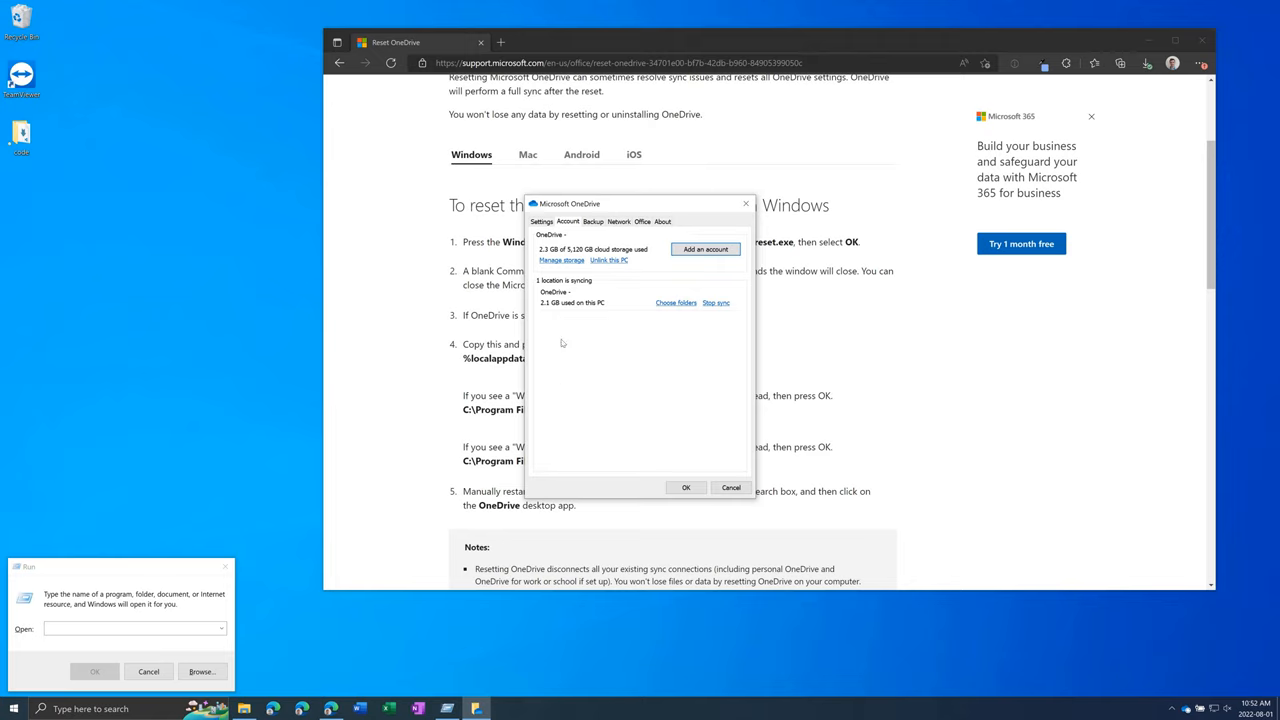
mouse_move(676, 352)
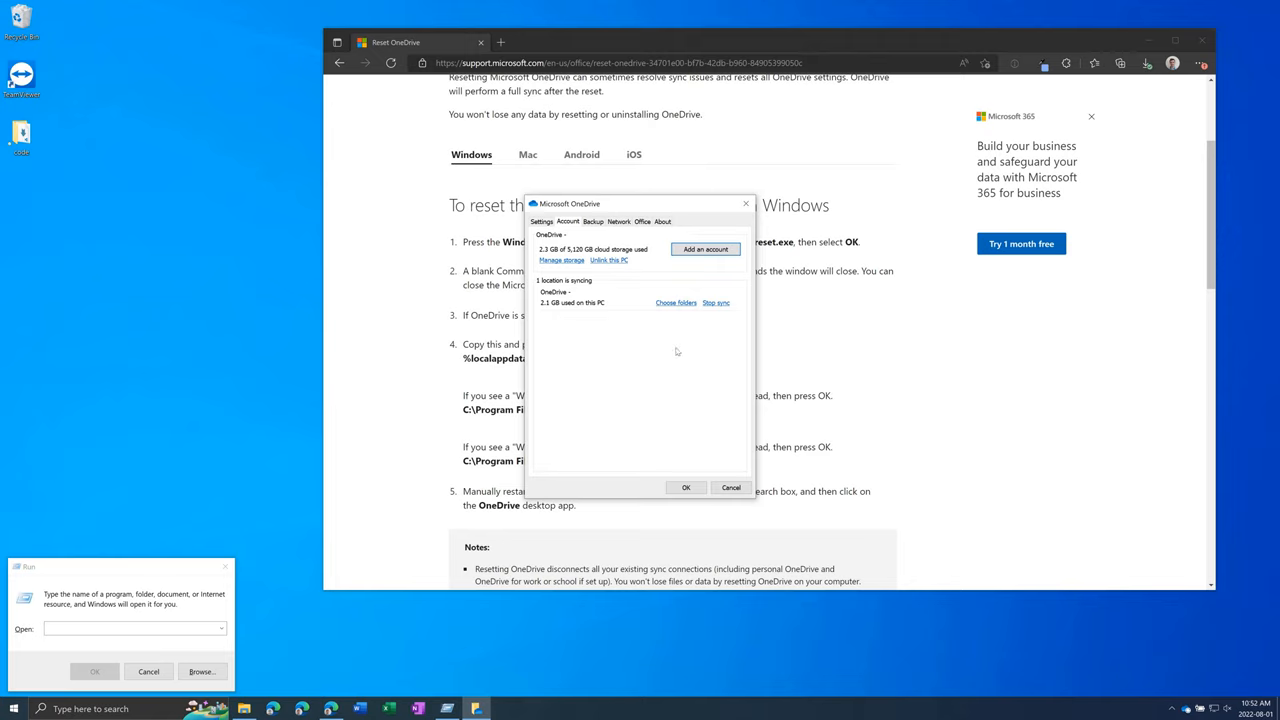
mouse_move(708, 376)
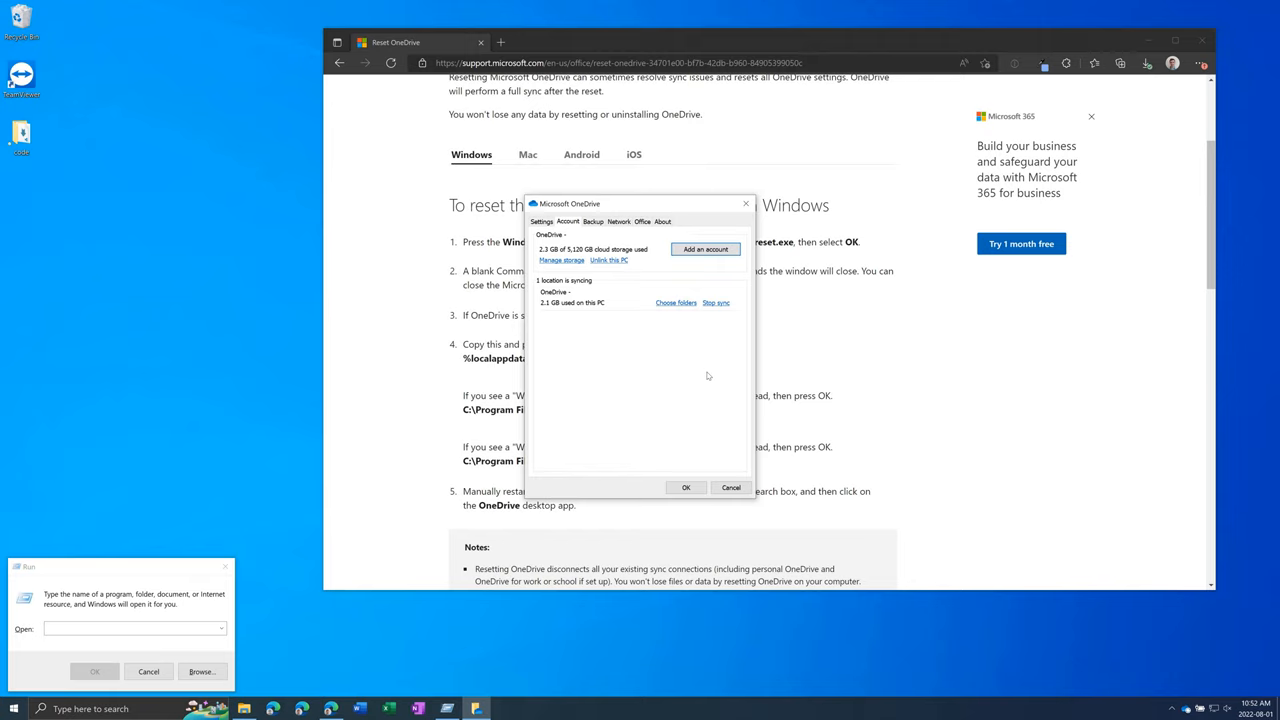
mouse_move(442, 564)
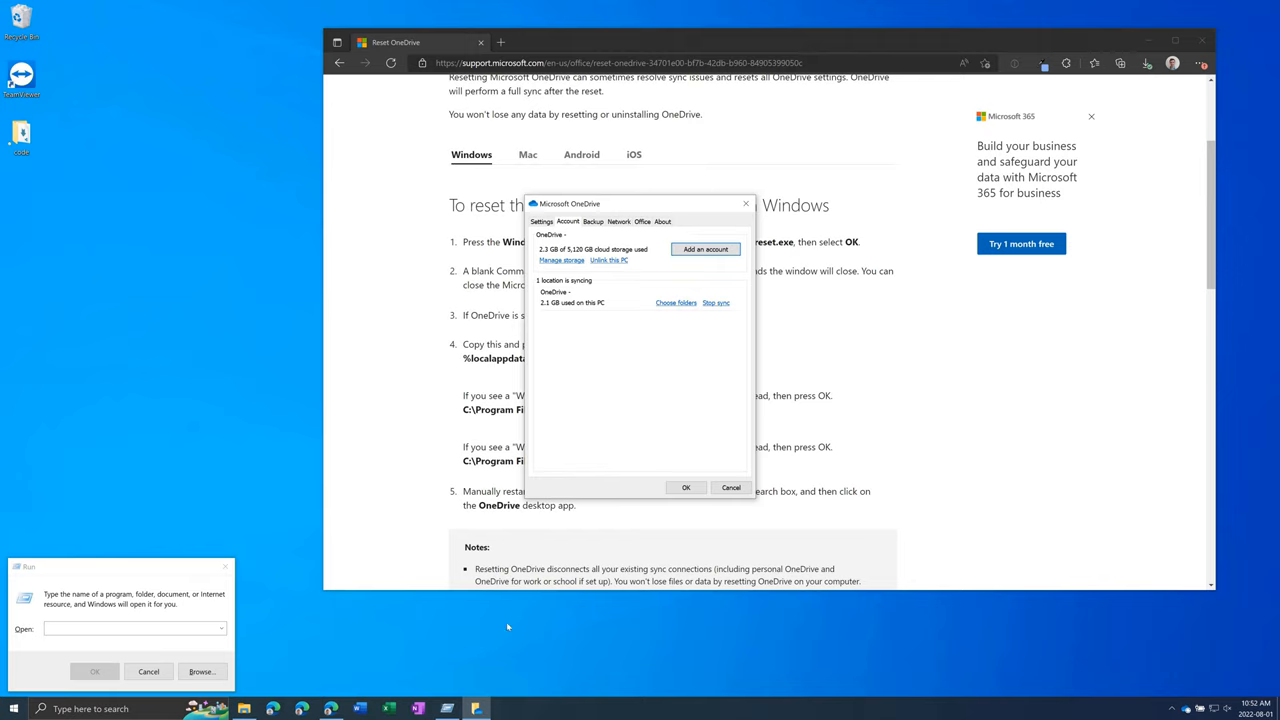
mouse_move(728, 312)
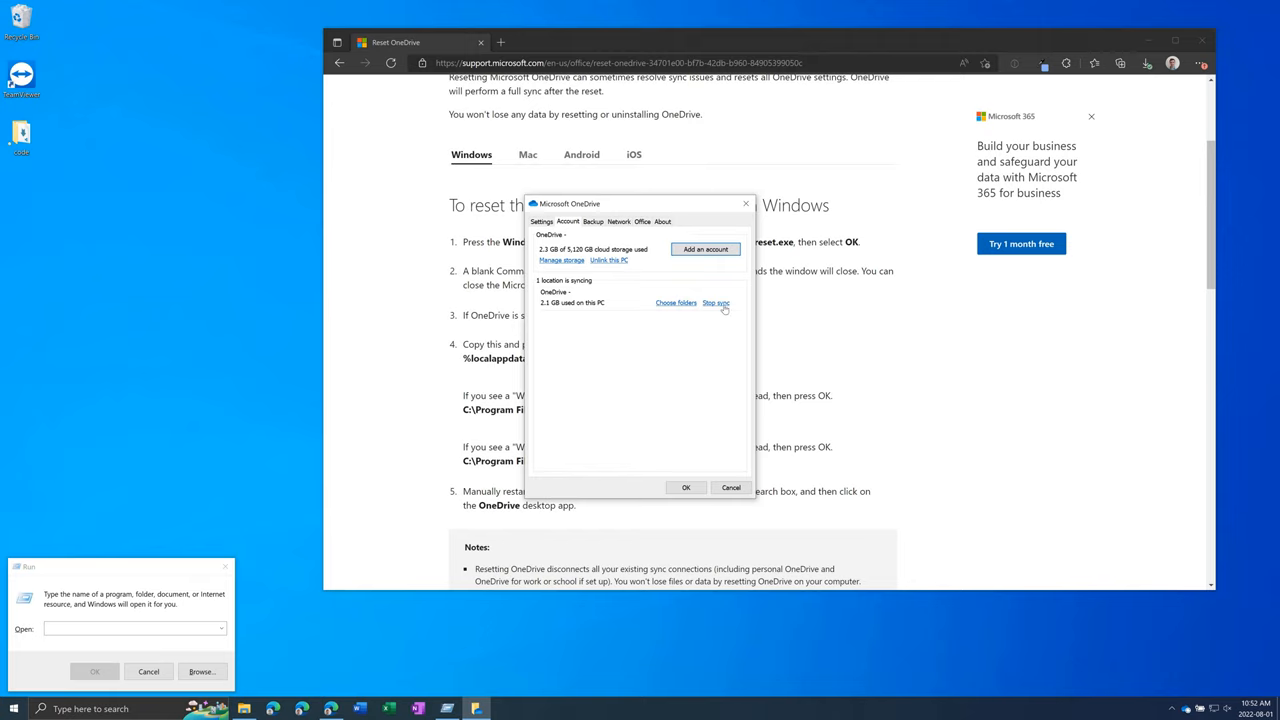
mouse_move(702, 338)
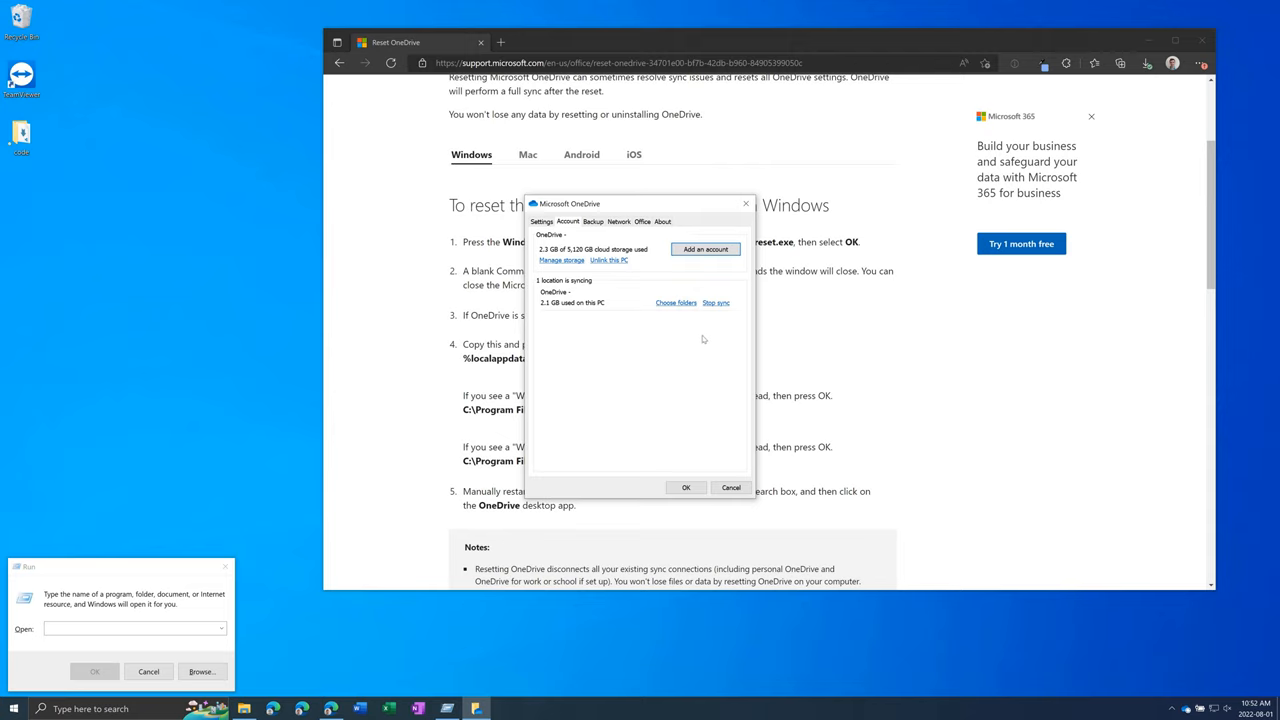
mouse_move(628, 340)
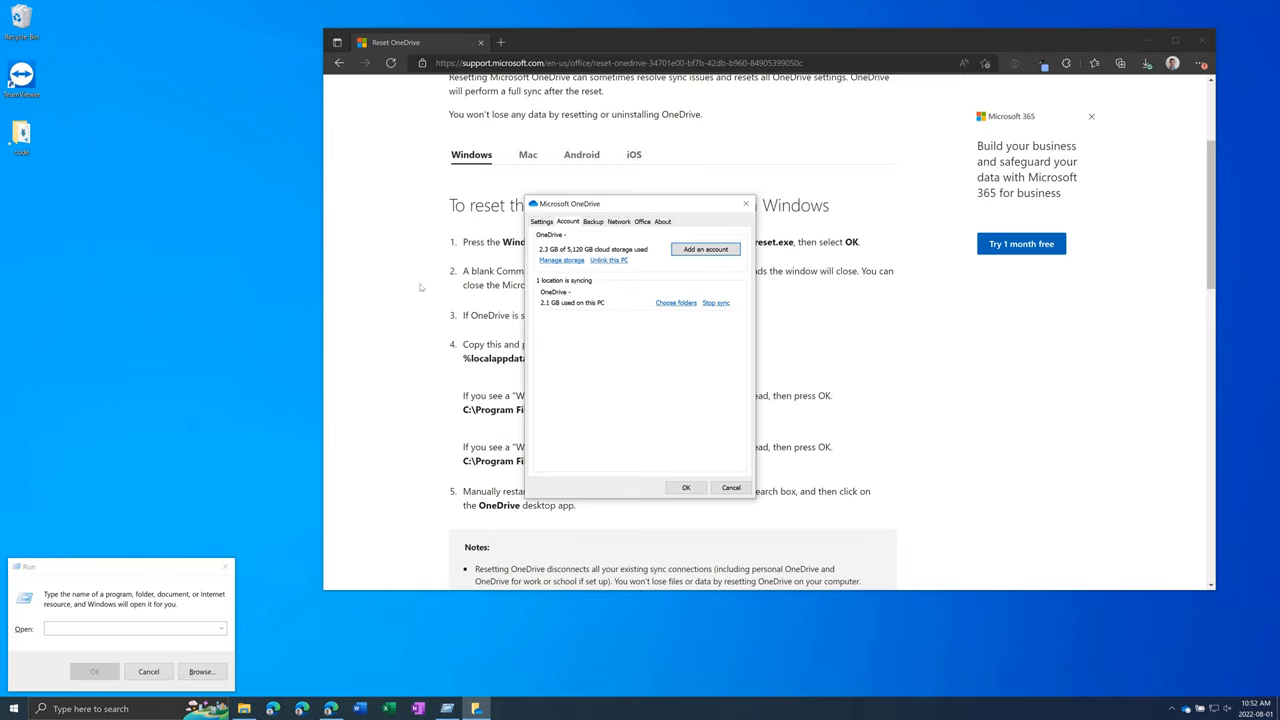
mouse_move(672, 374)
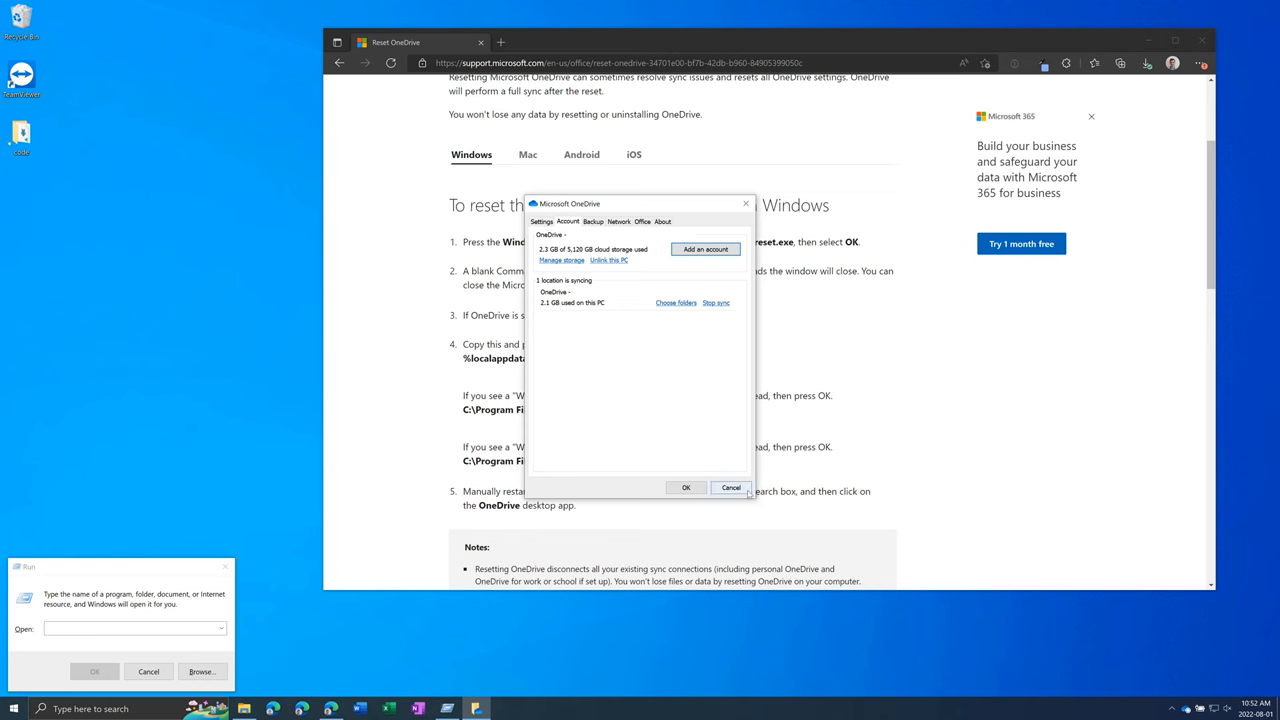
Dismiss account settings and pause OneDrive syncing via Help & Settings, then start searching for Apps & features.
click(730, 488)
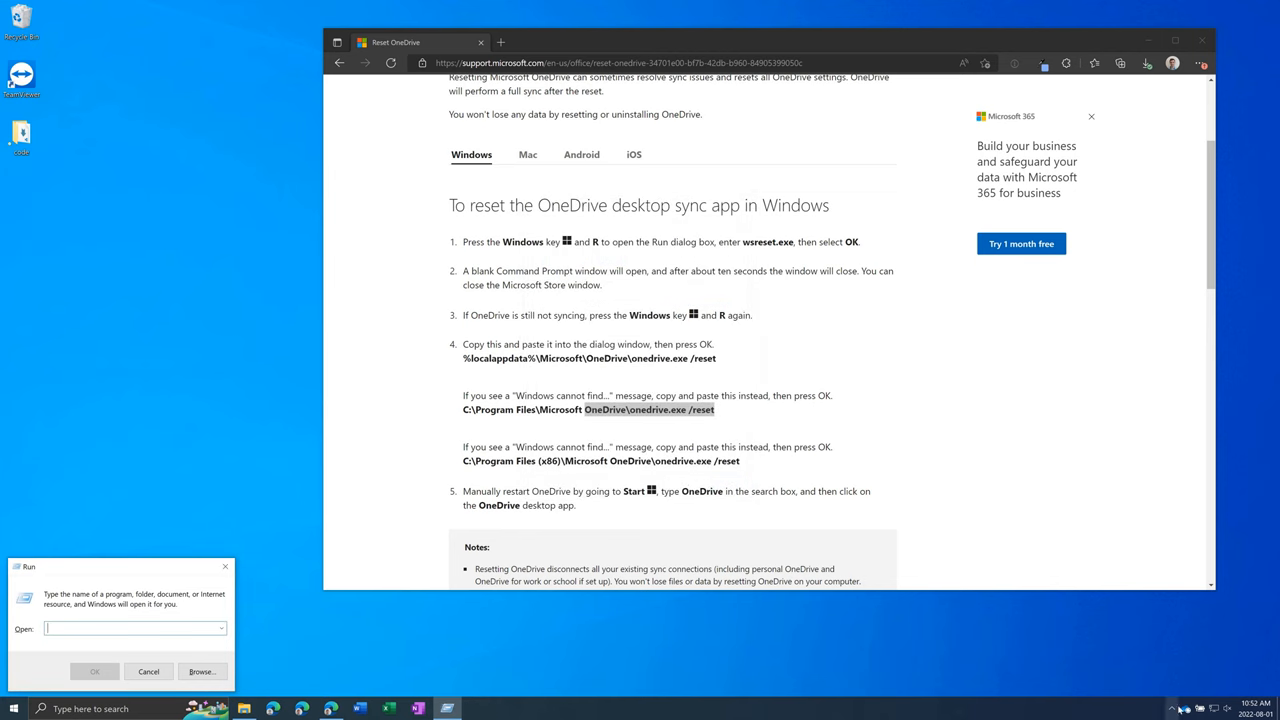
click(1176, 704)
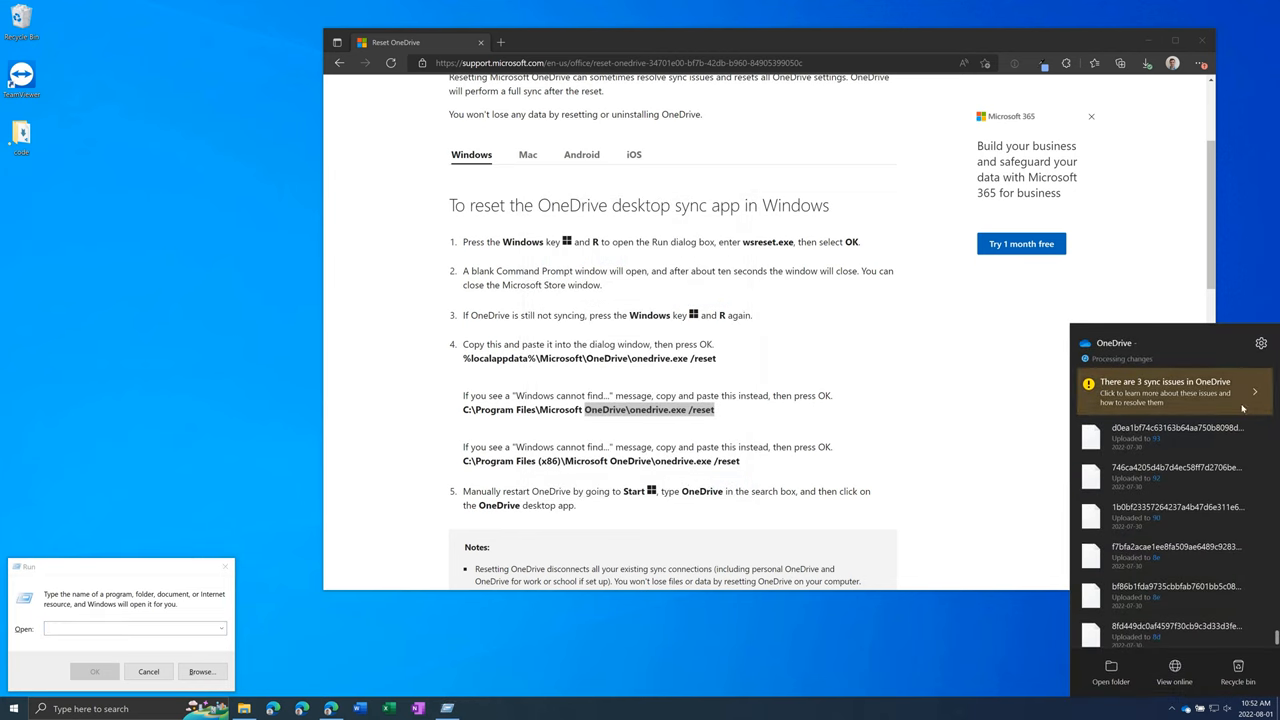
click(1260, 344)
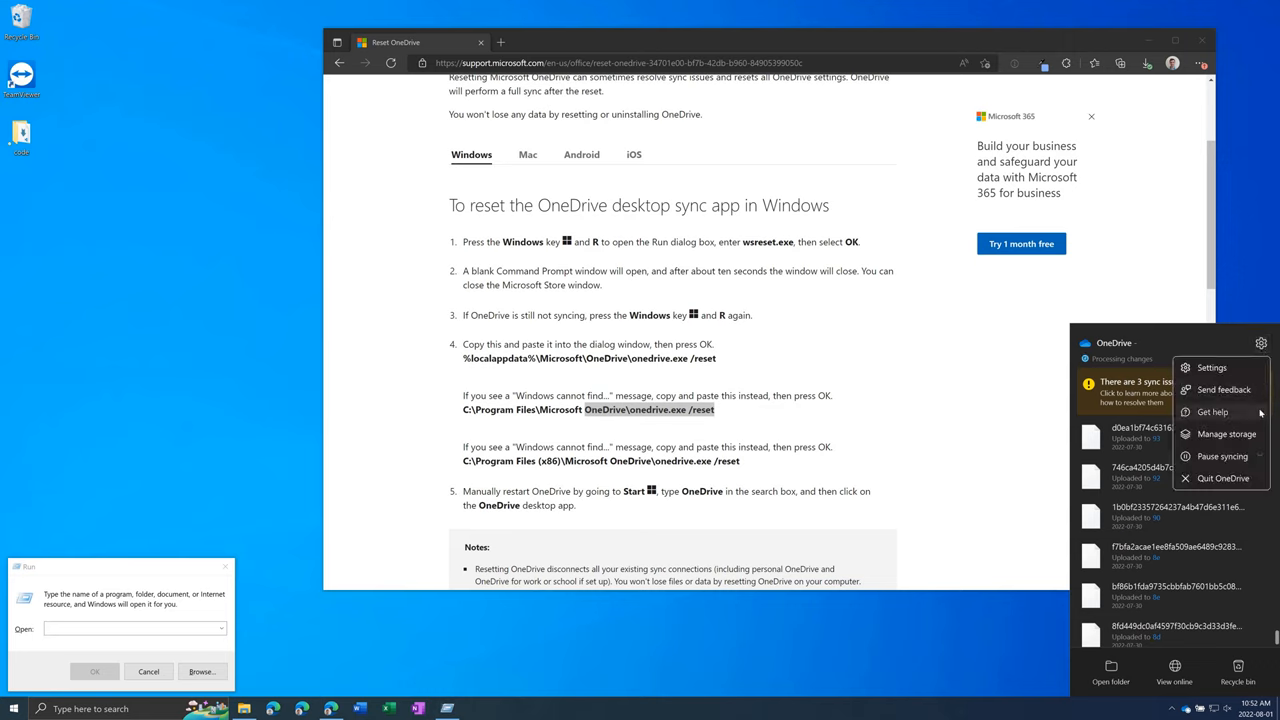
click(1216, 456)
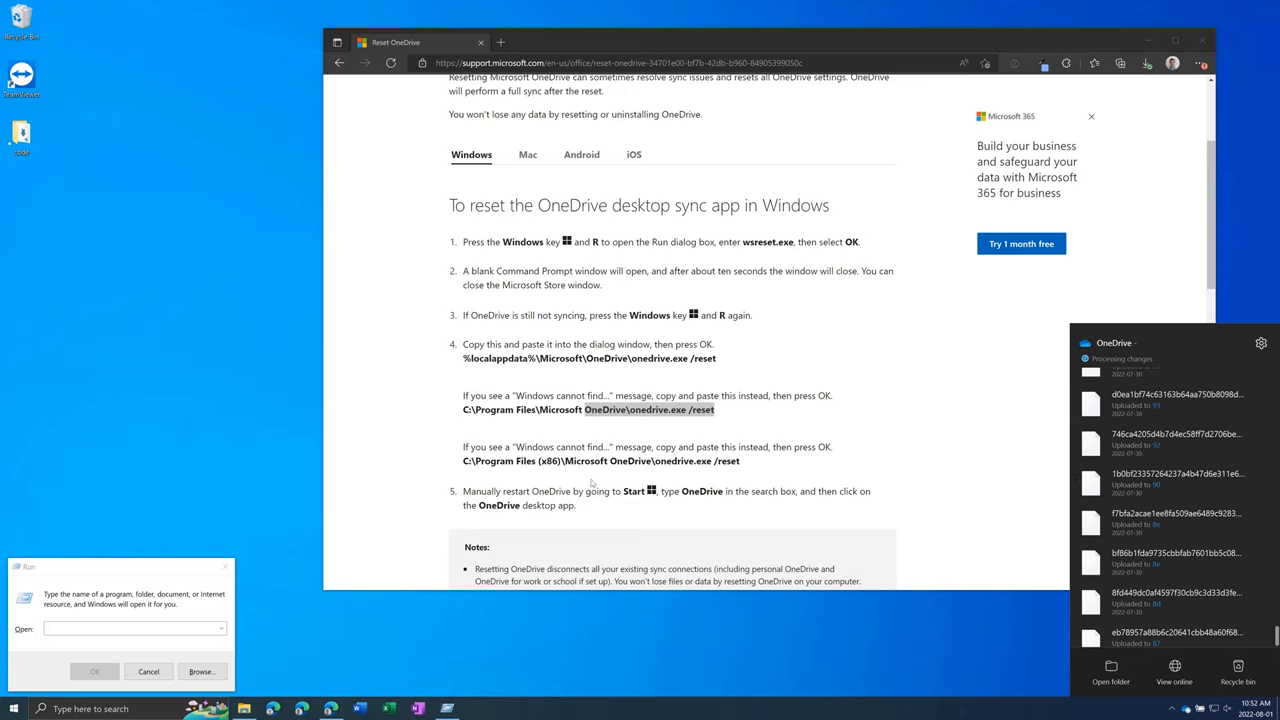
mouse_move(256, 560)
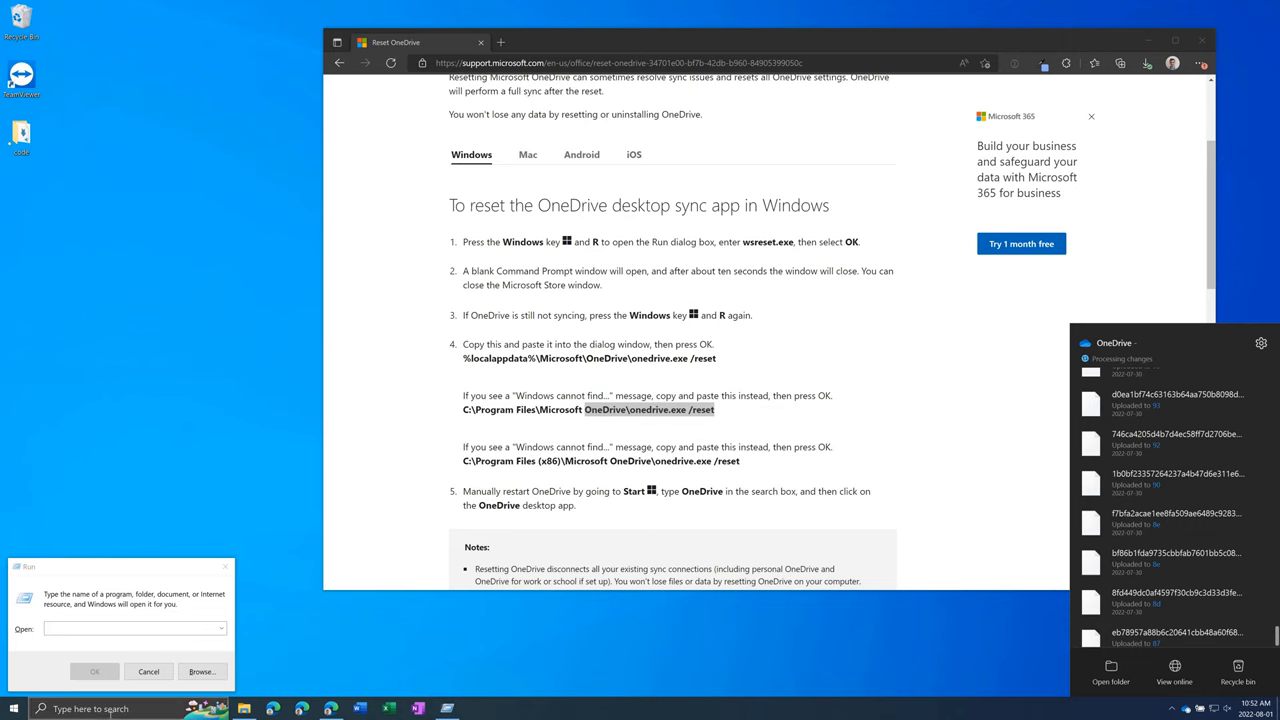
text(pr)
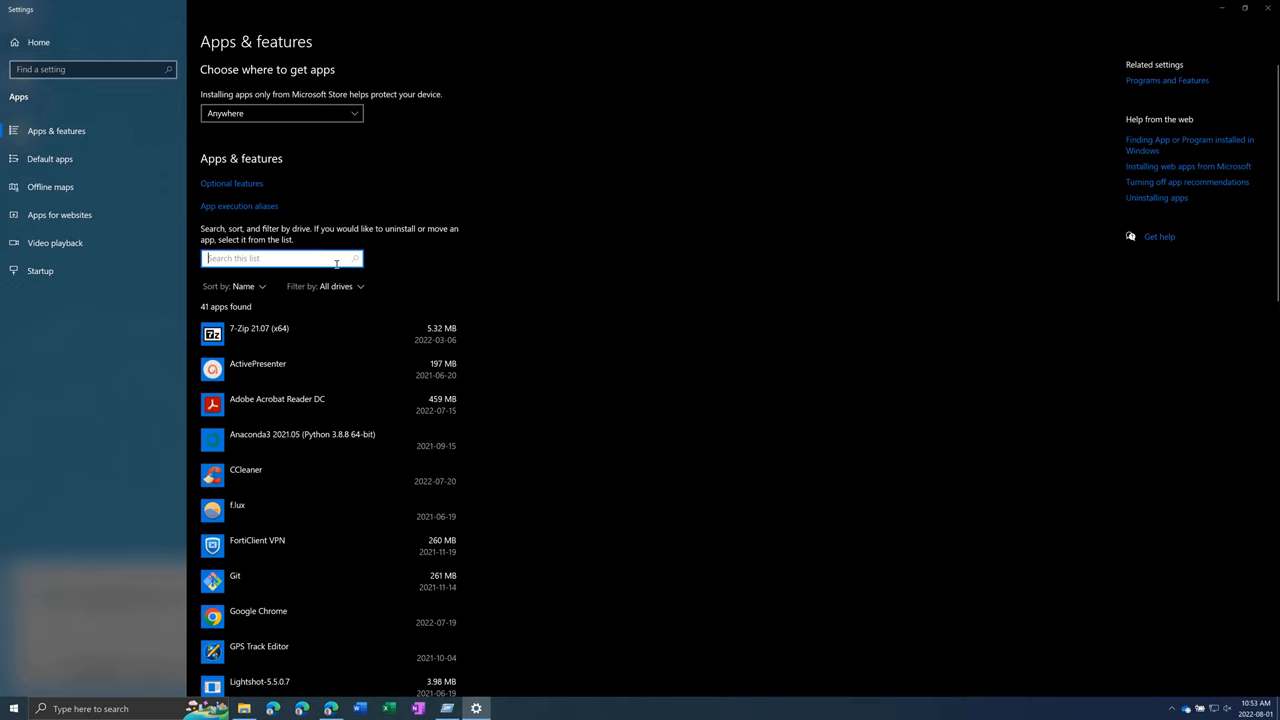
Filter installed apps to 'onedr' and expand Microsoft OneDrive to reveal Modify and Uninstall.
text(onedr)
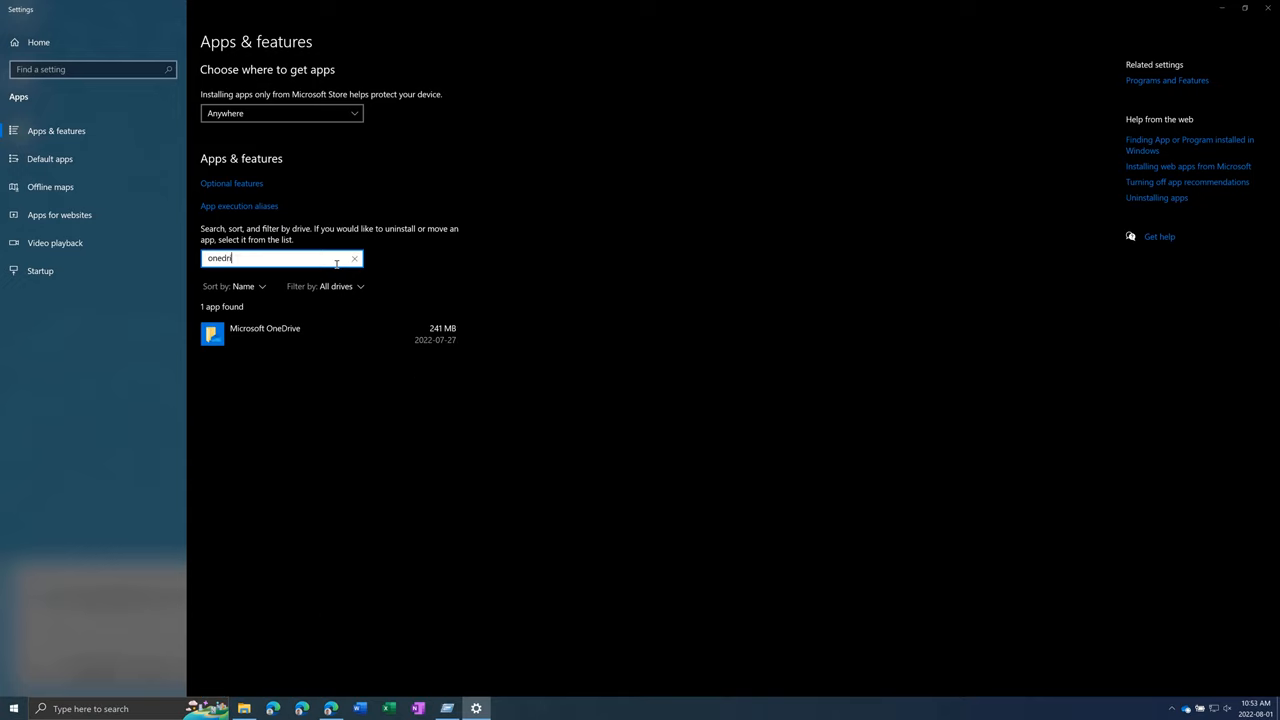
click(300, 332)
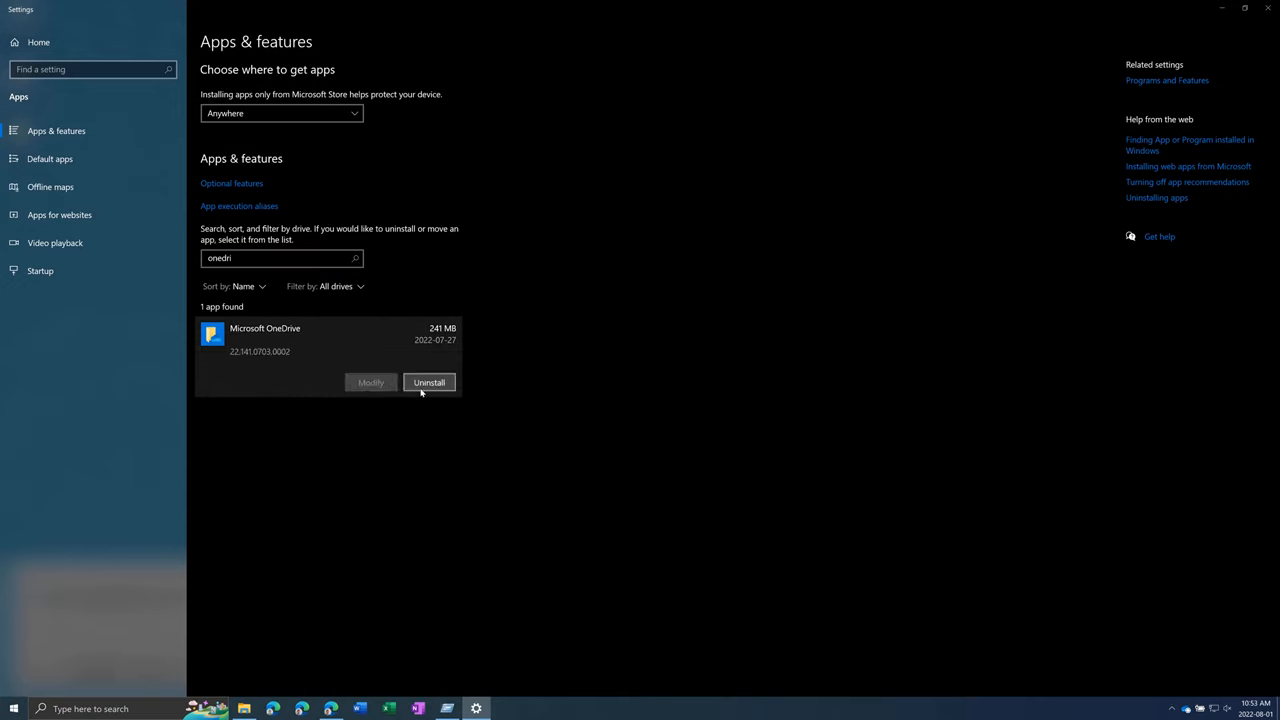
mouse_move(548, 368)
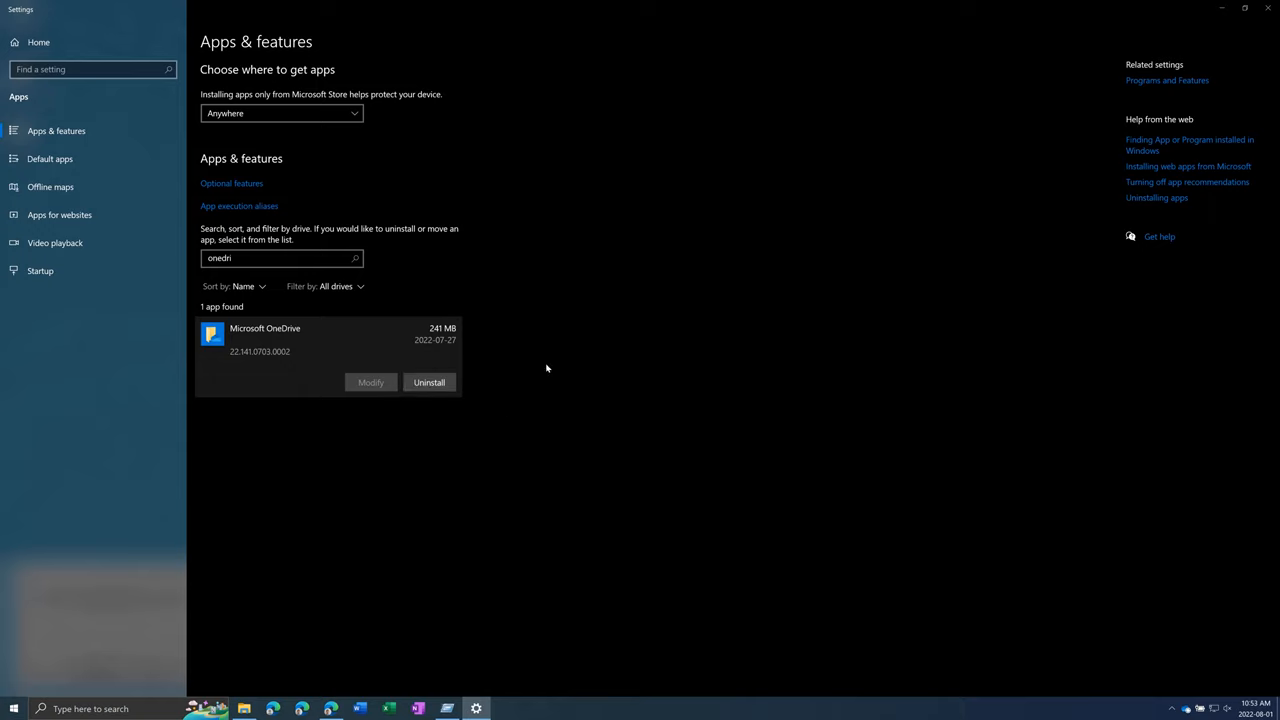
mouse_move(492, 340)
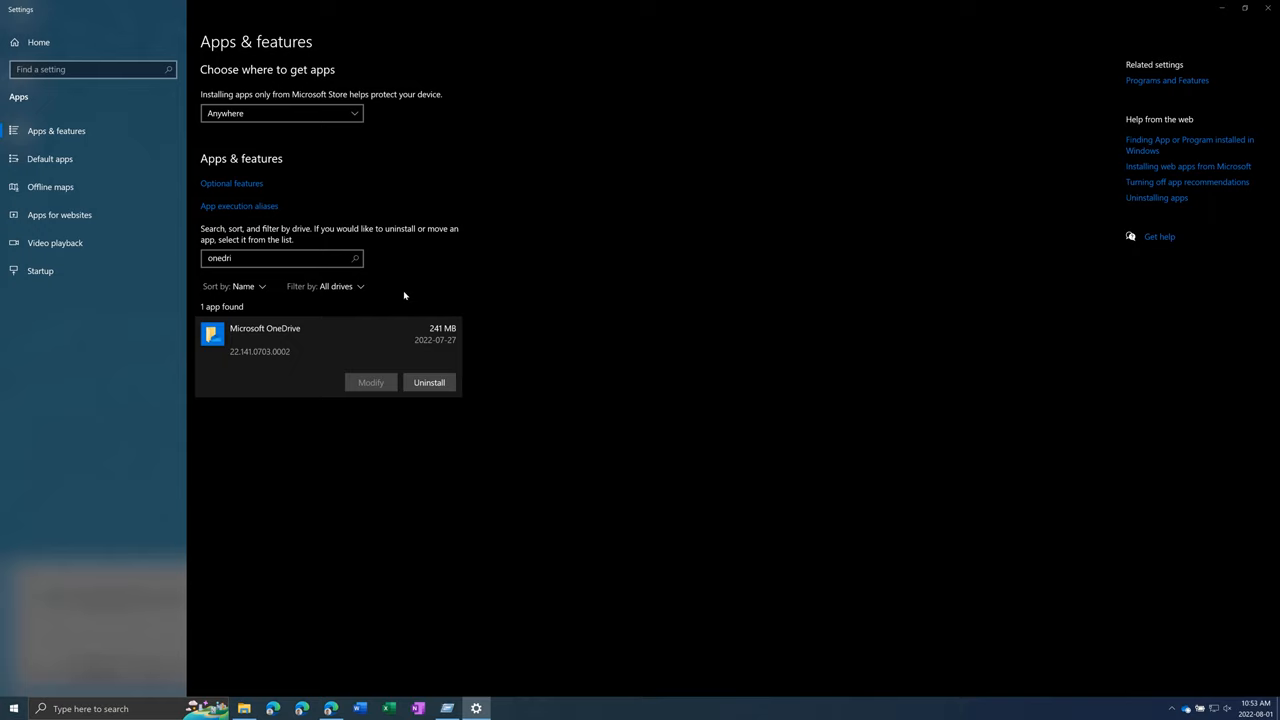
mouse_move(476, 290)
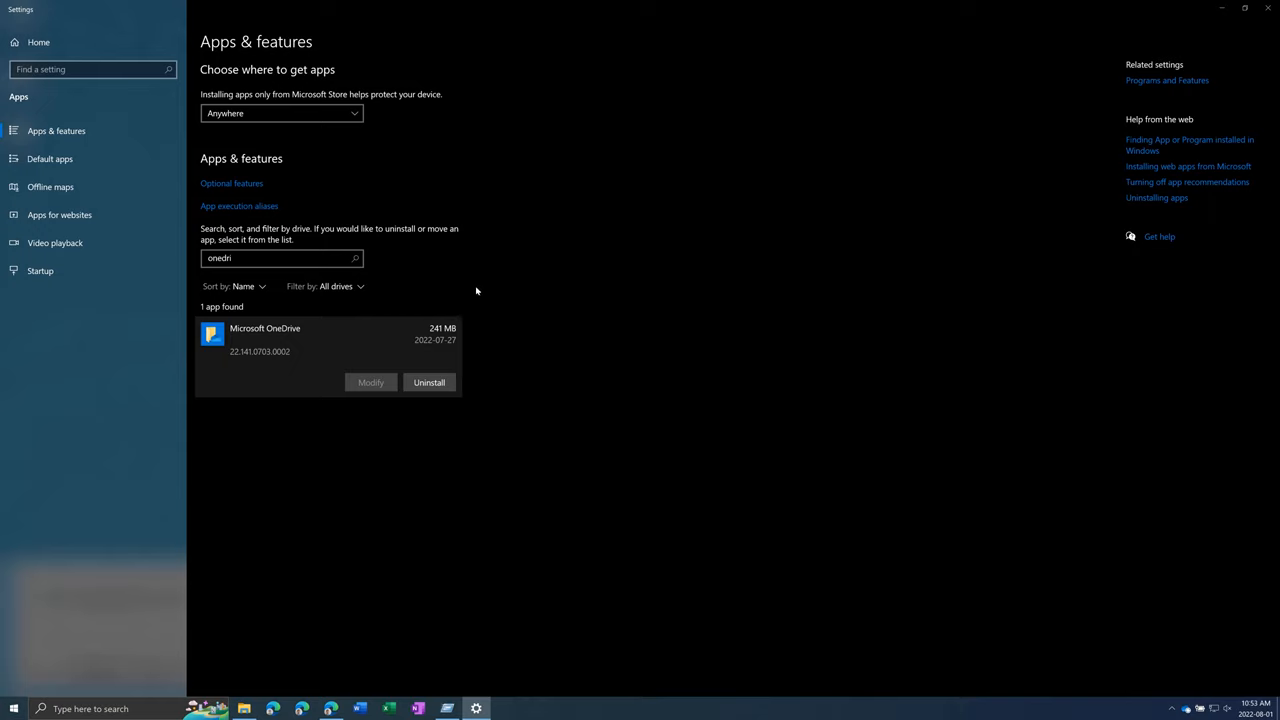
mouse_move(468, 294)
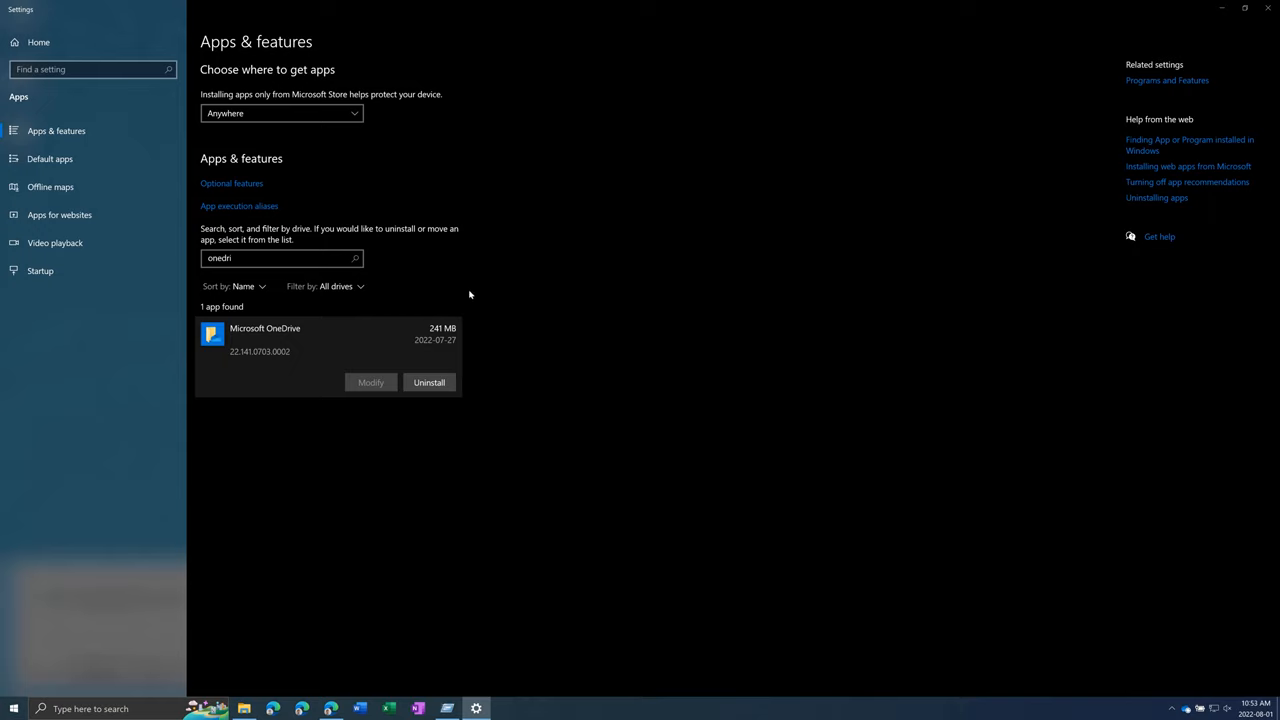
mouse_move(676, 292)
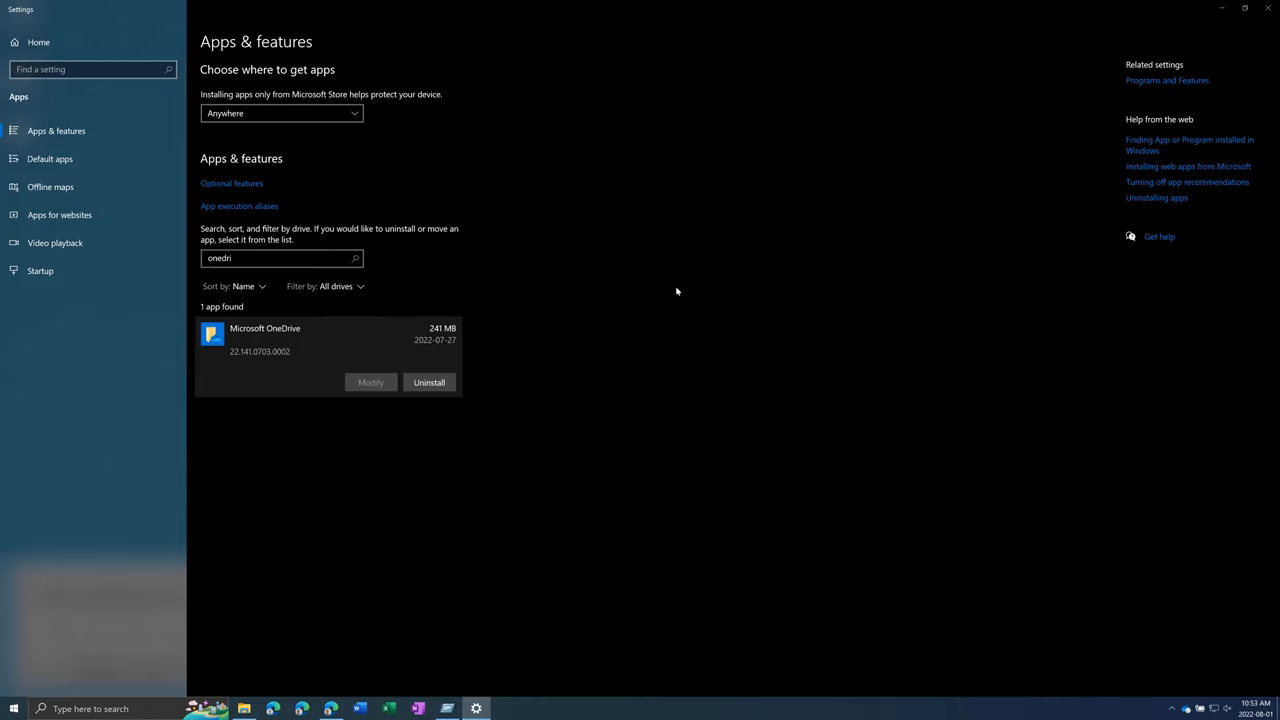